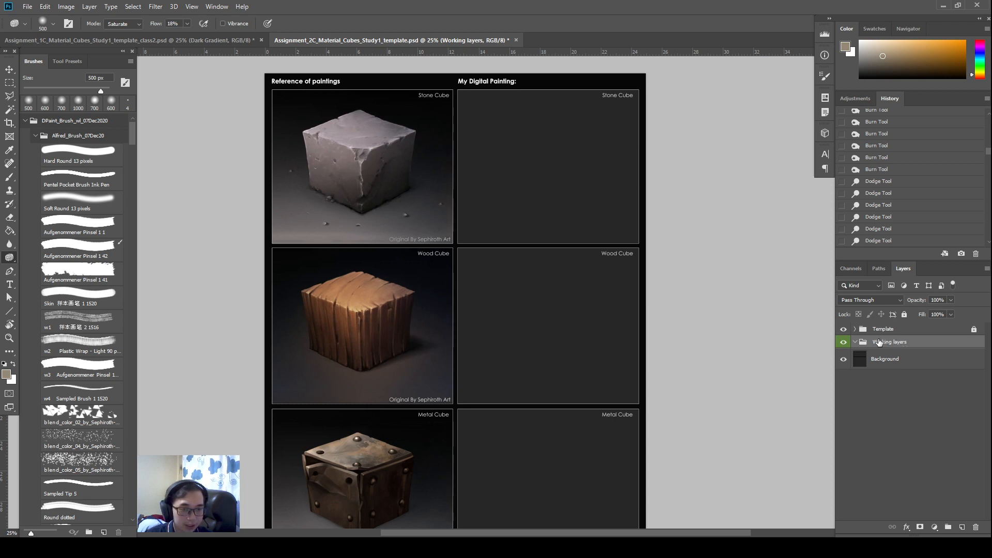
# Hide the painting layers to check the template, then show the background and Working layers again
pyautogui.click(882, 329)
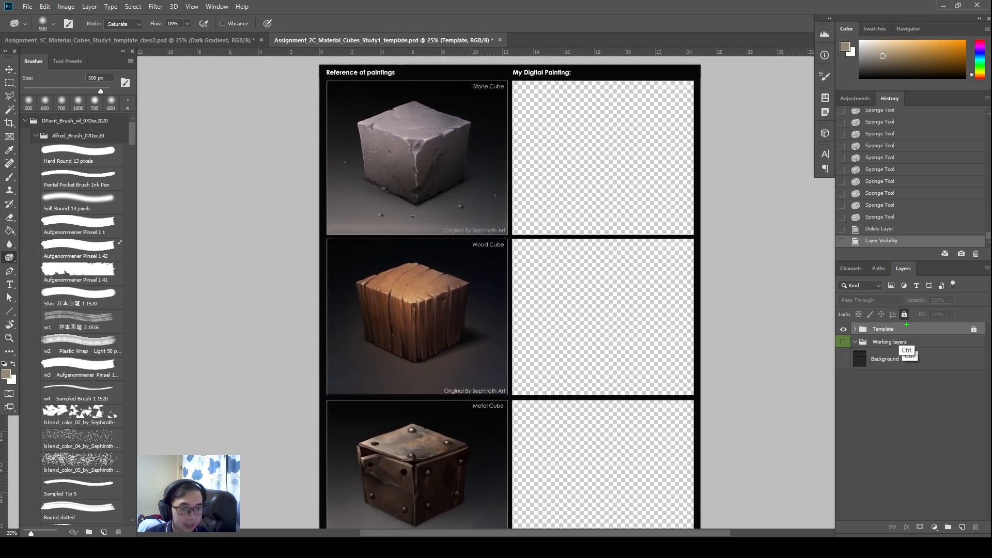
pyautogui.click(881, 328)
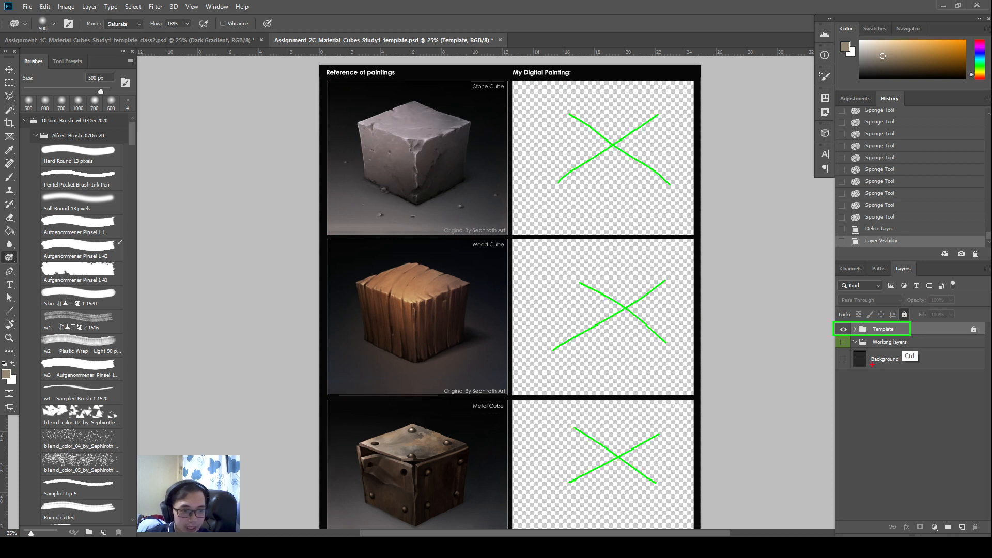
pyautogui.click(843, 342)
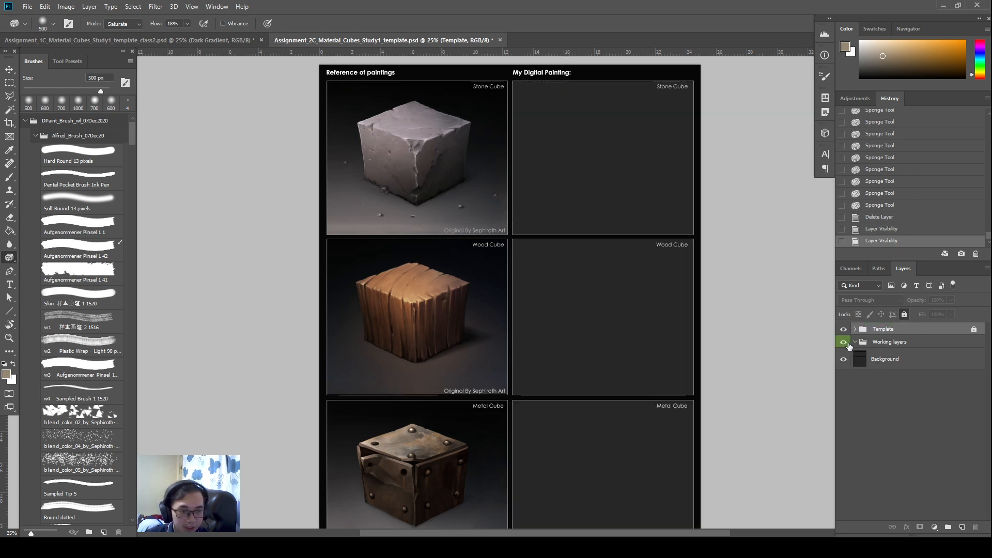
pyautogui.click(889, 342)
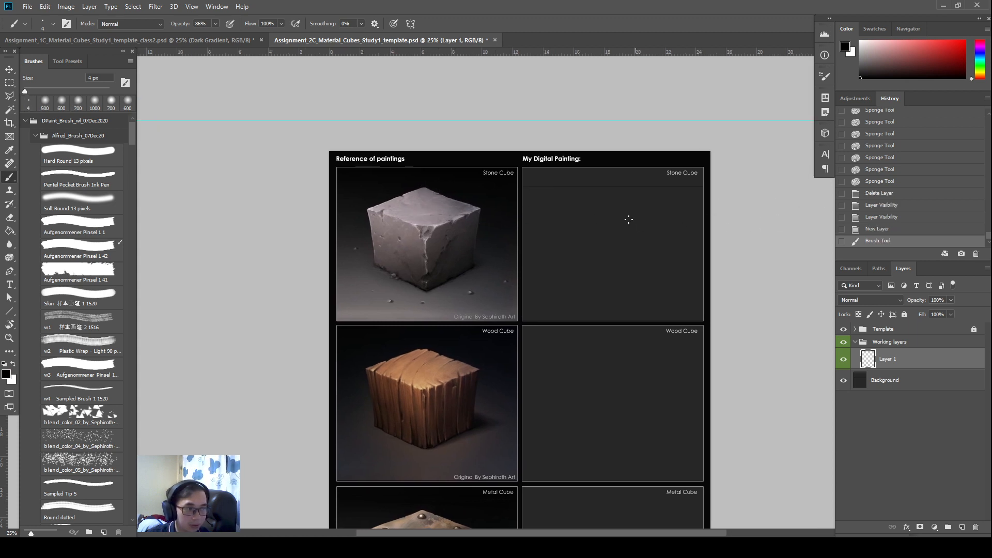
pyautogui.moveTo(330, 208)
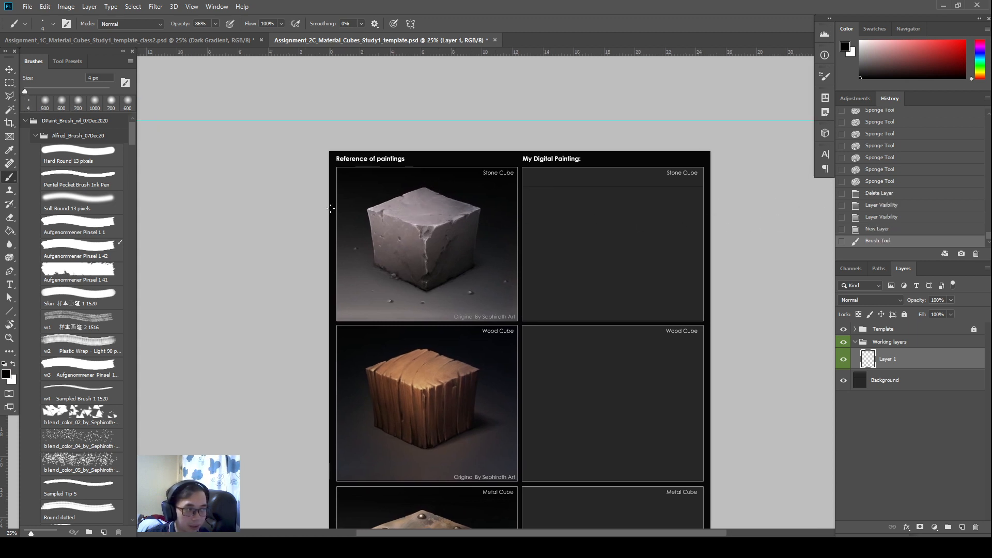
pyautogui.moveTo(512, 179)
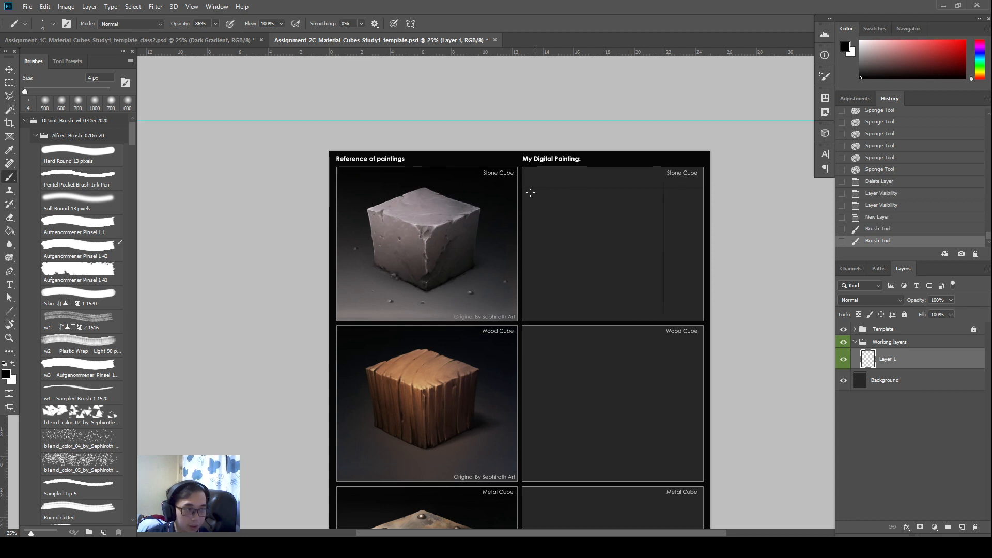
pyautogui.moveTo(494, 195)
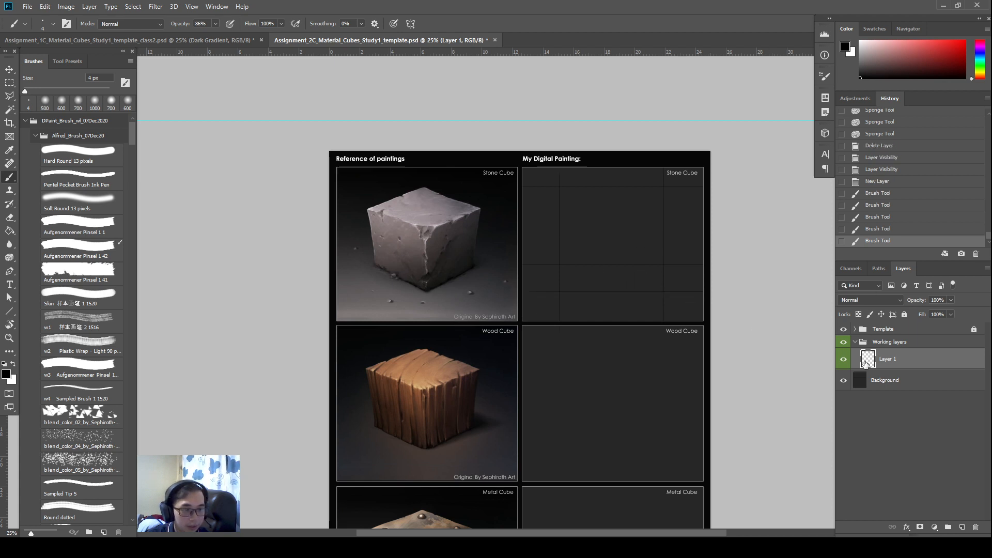
# Rename Layer 1 to Grid in the Layers panel
pyautogui.doubleClick(886, 358)
pyautogui.write('Grid')
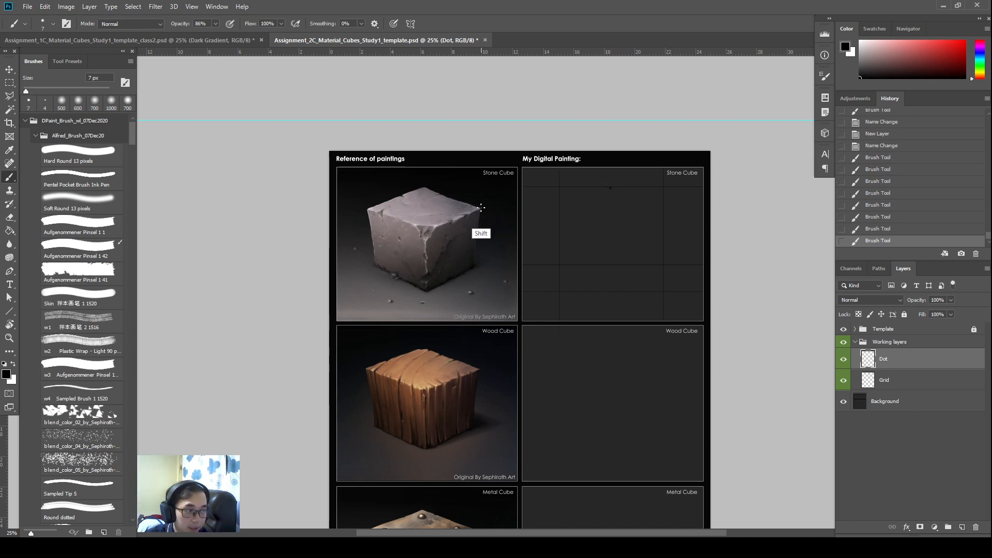
pyautogui.moveTo(664, 208)
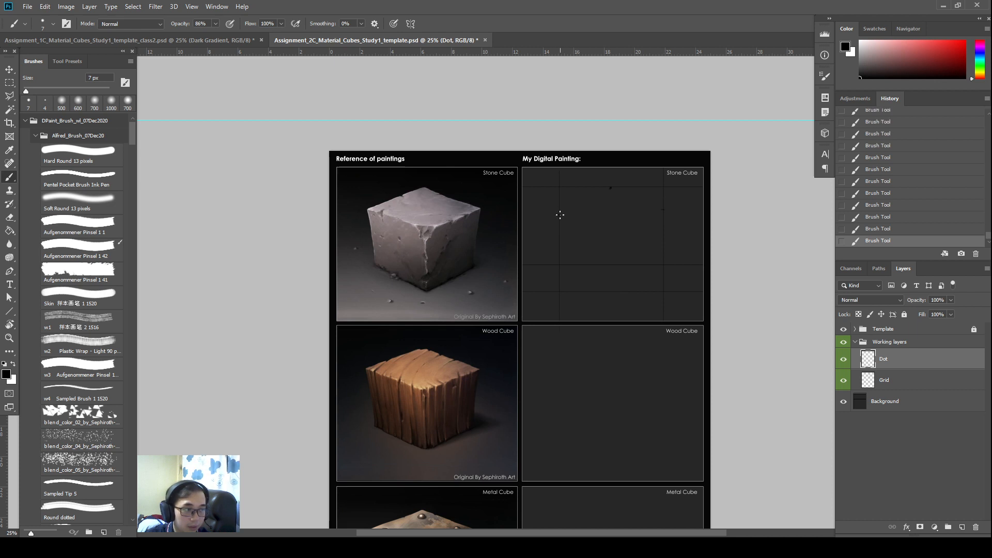
pyautogui.moveTo(610, 228)
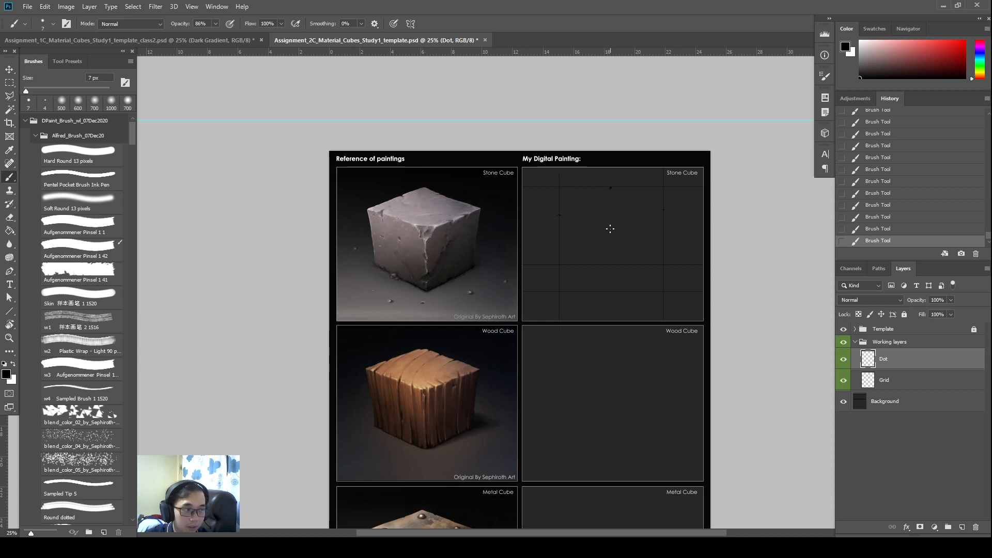
pyautogui.moveTo(623, 223)
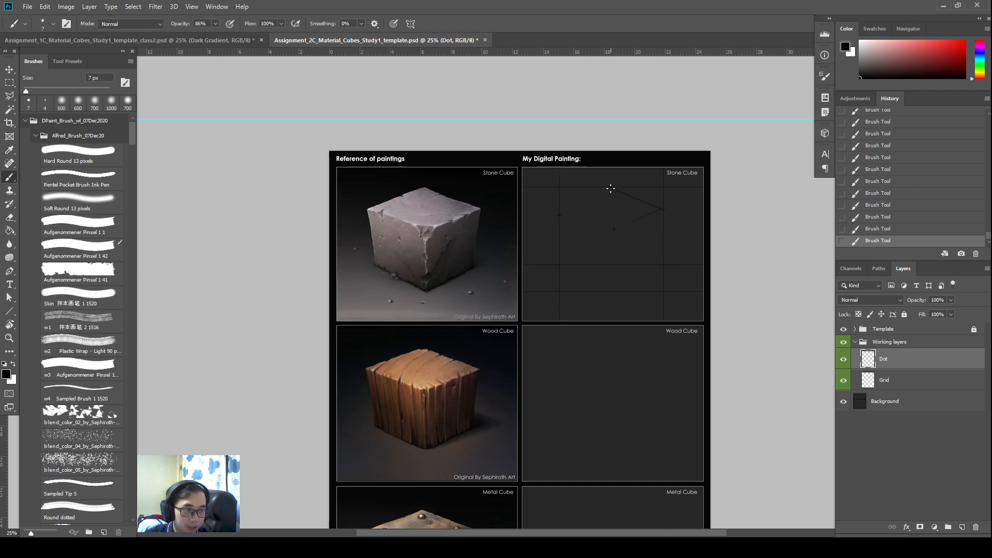
pyautogui.moveTo(588, 222)
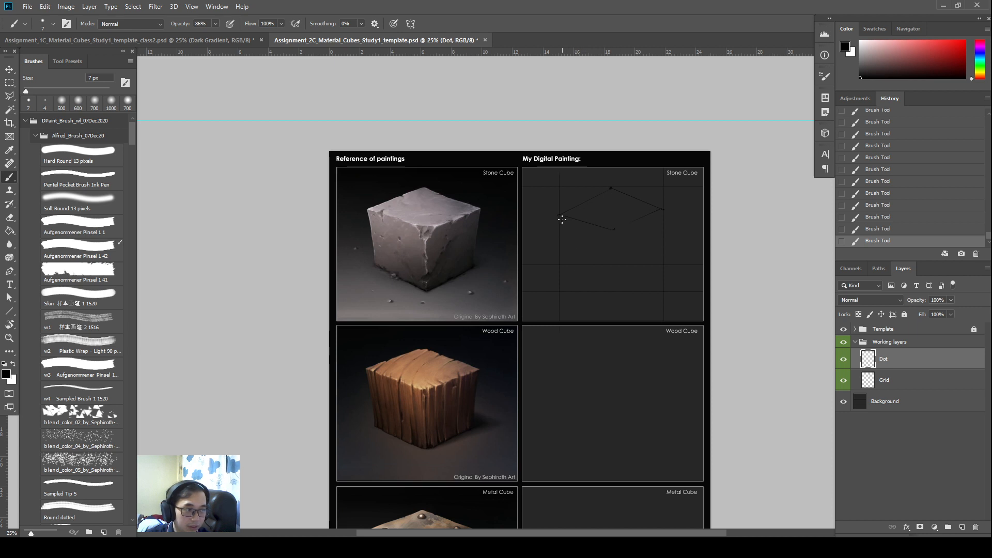
pyautogui.moveTo(478, 277)
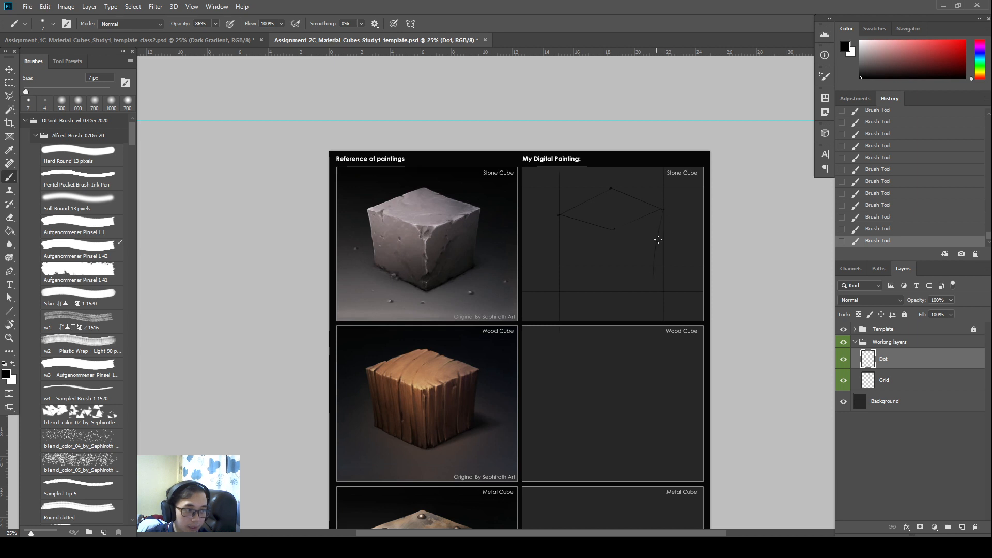
pyautogui.moveTo(664, 218)
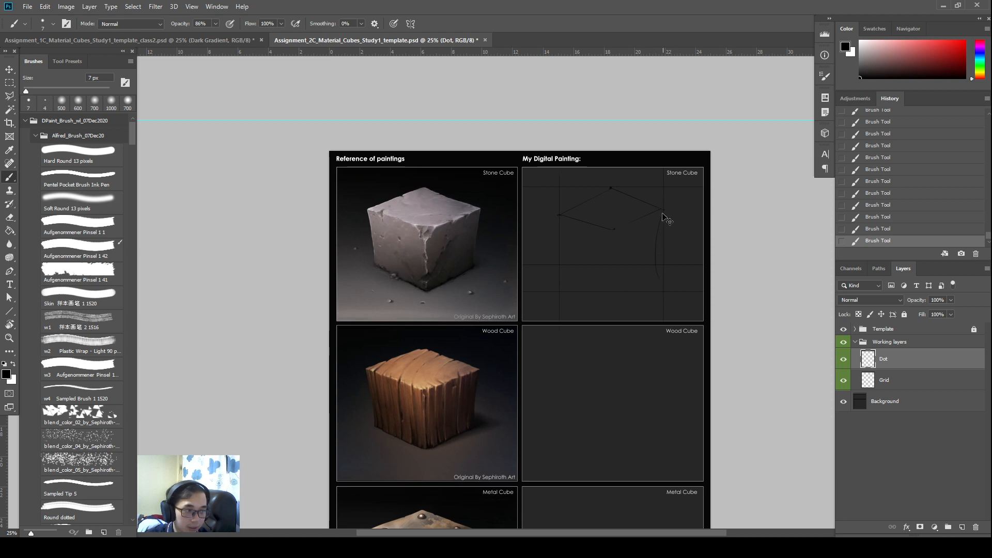
pyautogui.moveTo(659, 247)
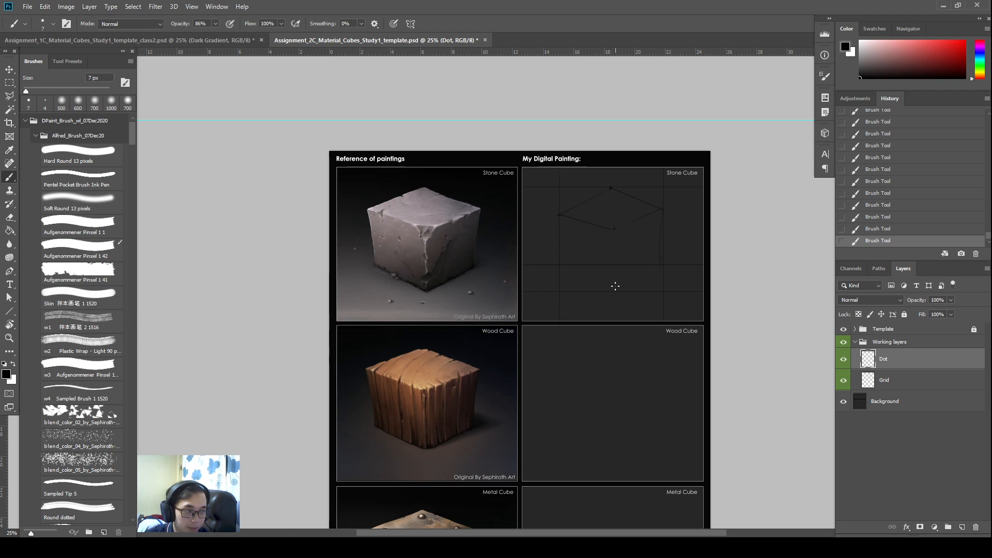
# Draw the cube's vertical and bottom edges with the brush to complete the hexagonal outline
pyautogui.click(80, 155)
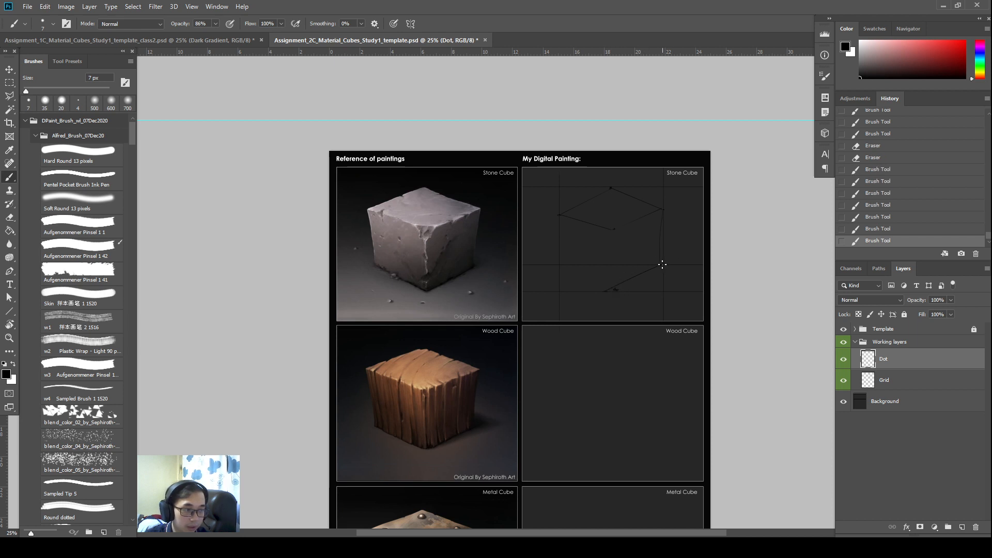
pyautogui.moveTo(567, 265)
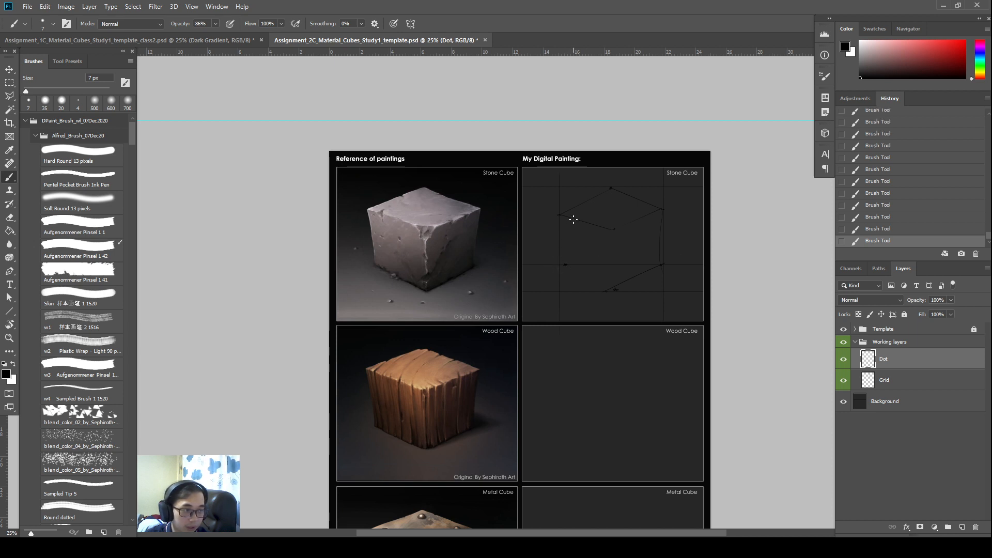
pyautogui.moveTo(568, 257)
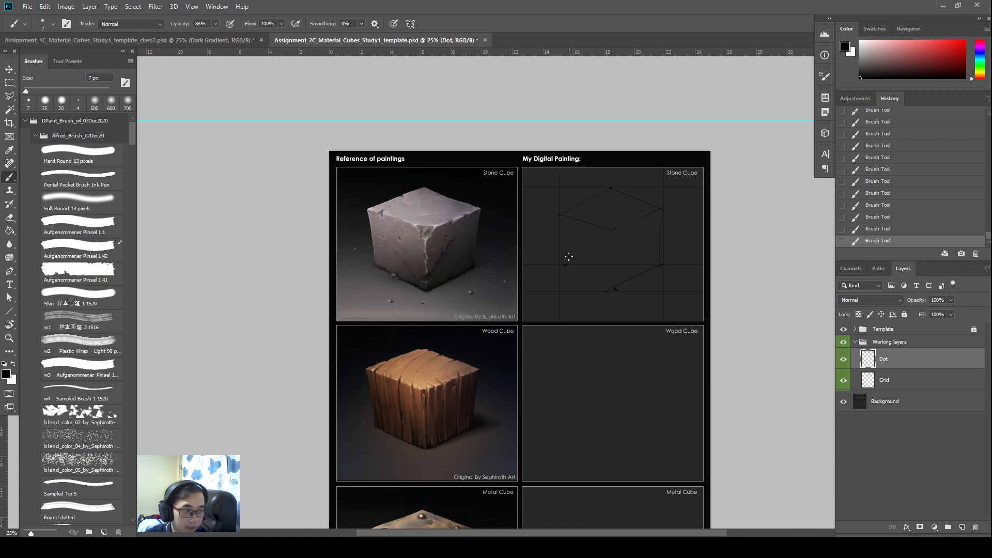
pyautogui.moveTo(565, 229)
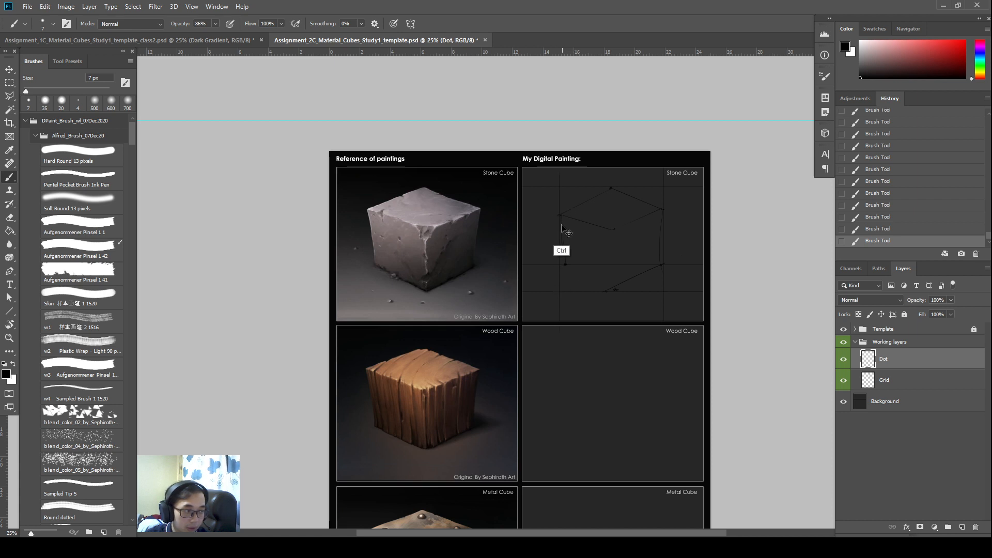
pyautogui.moveTo(584, 200)
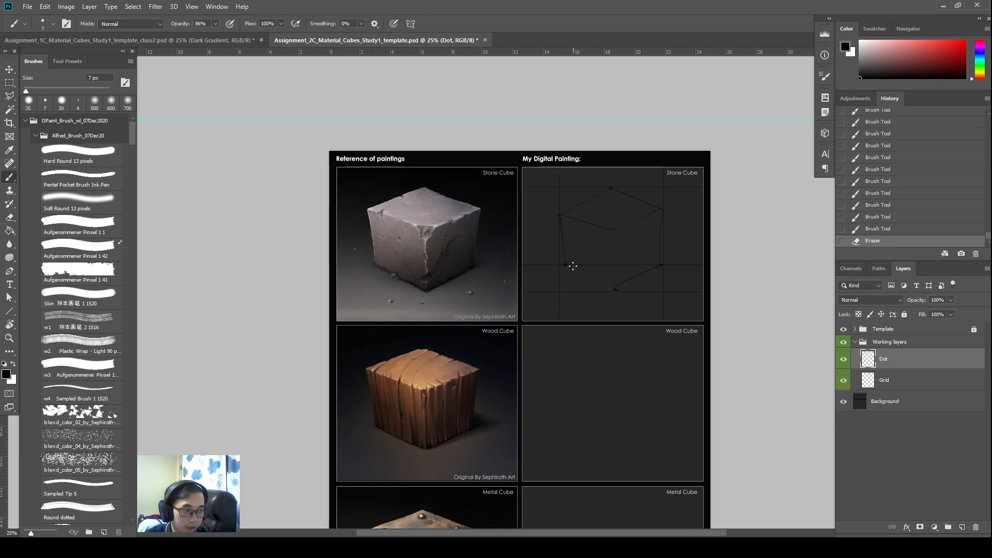
pyautogui.click(80, 154)
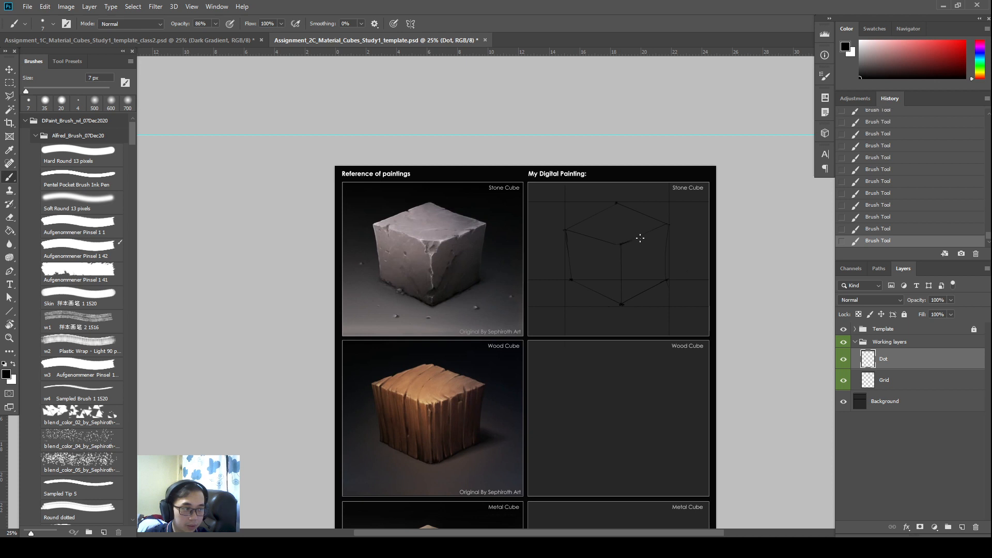
pyautogui.moveTo(738, 276)
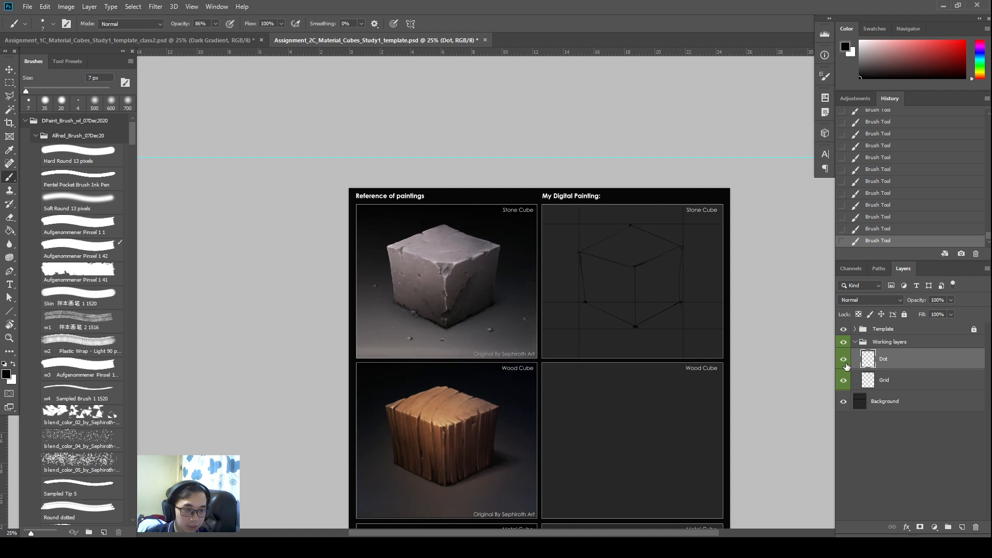
# Hide the Grid guides, check the Dot layer's lines, and add a new empty layer above Dot
pyautogui.click(843, 379)
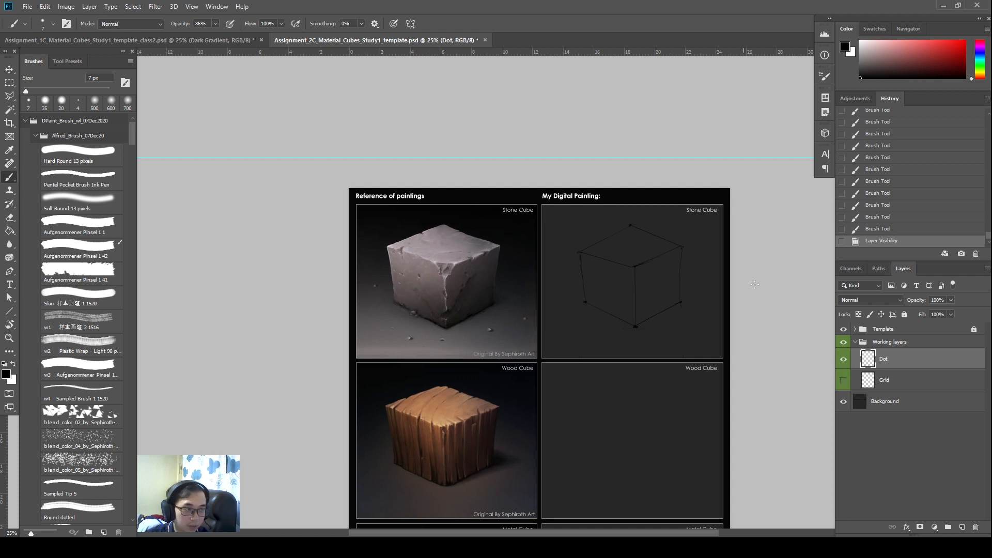
pyautogui.click(843, 359)
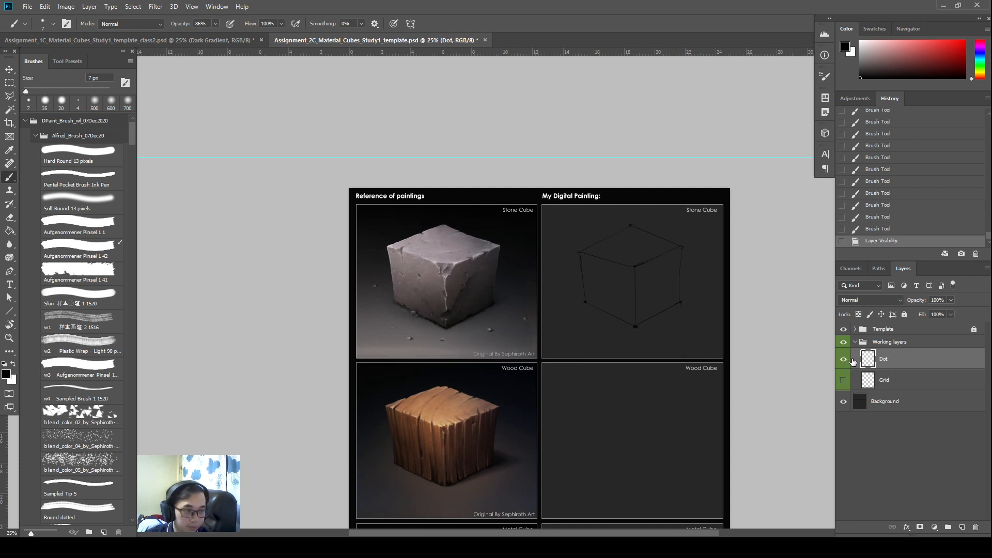
pyautogui.click(843, 358)
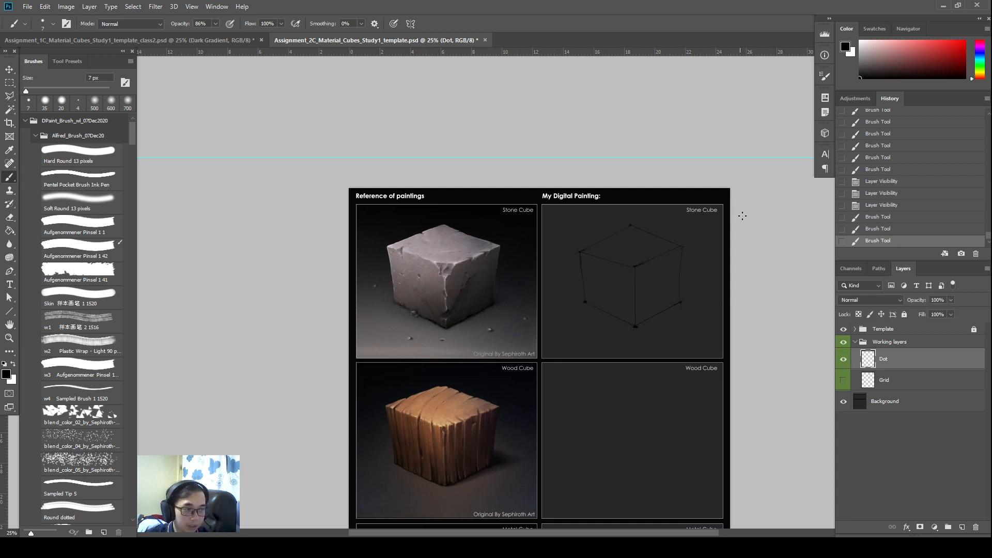
pyautogui.scroll(-3)
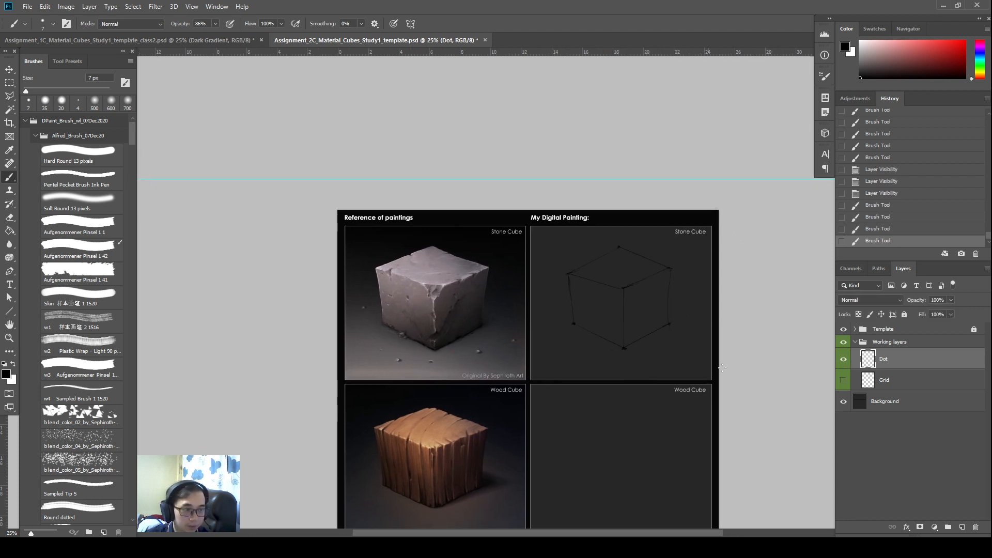
pyautogui.click(961, 526)
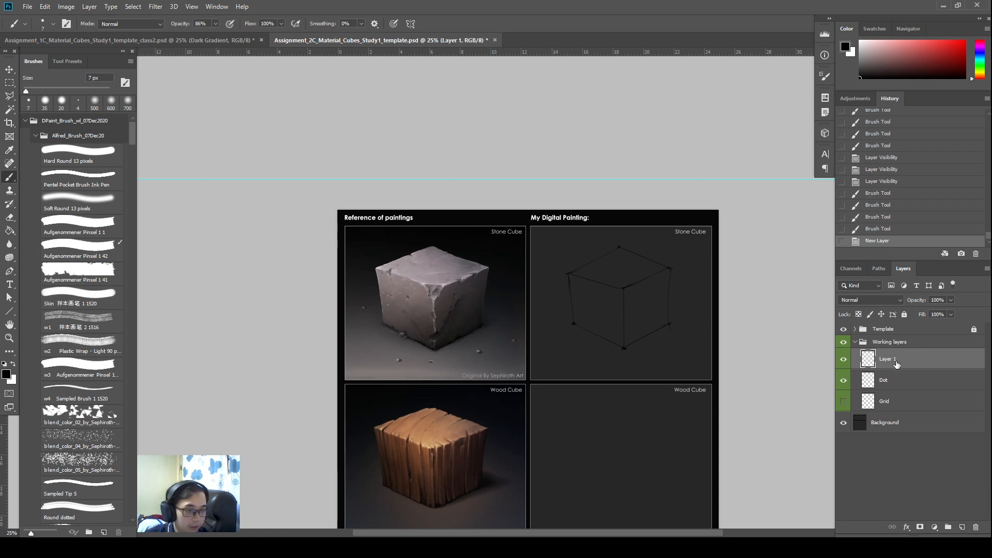
# Rename the layer Main silhouette and close a Polygonal Lasso selection around the cube's outline
pyautogui.doubleClick(885, 359)
pyautogui.write('Main silhouette')
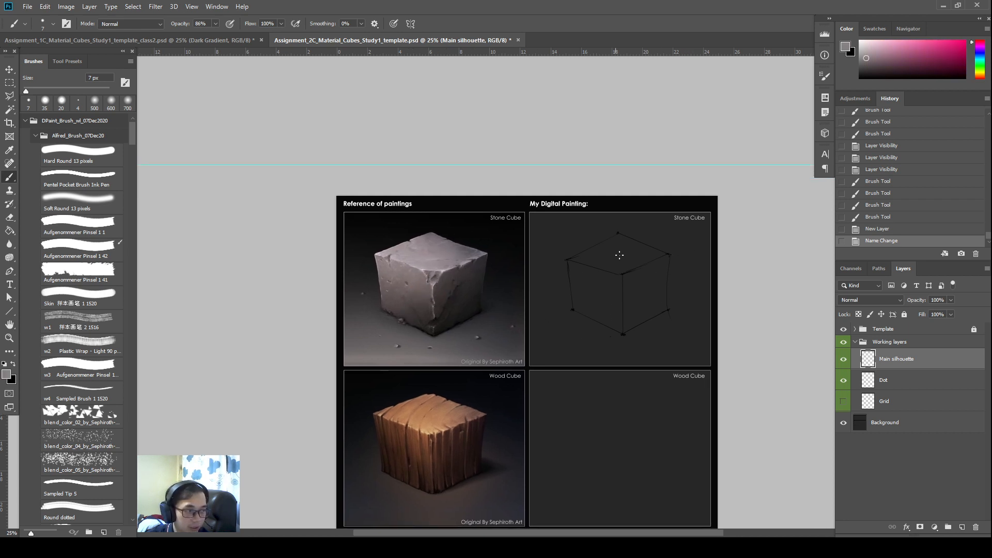
pyautogui.click(10, 95)
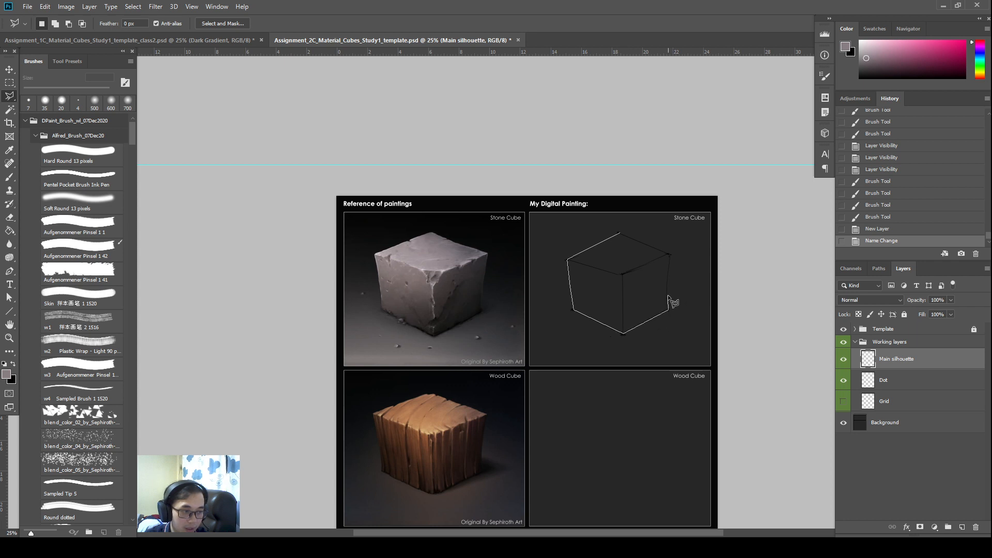
pyautogui.moveTo(676, 261)
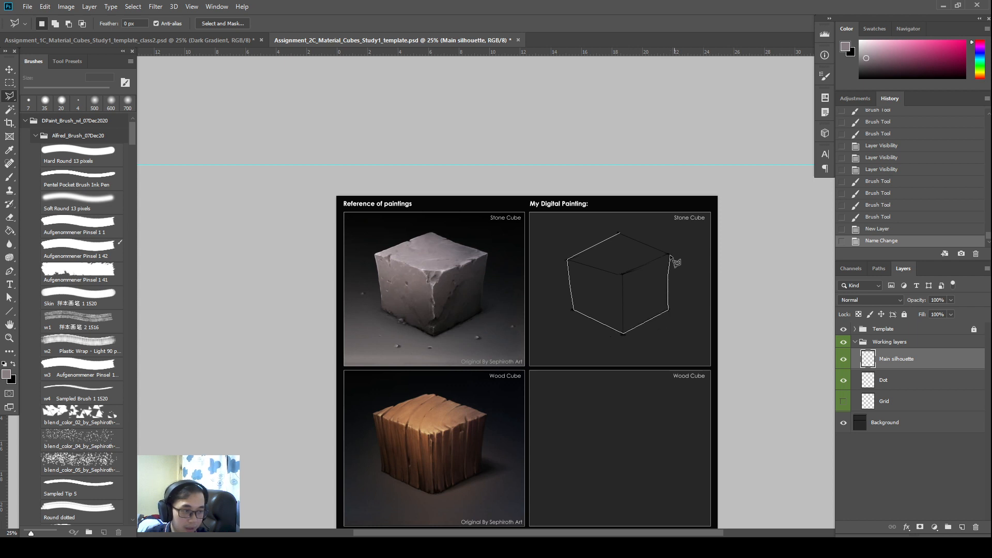
pyautogui.click(629, 270)
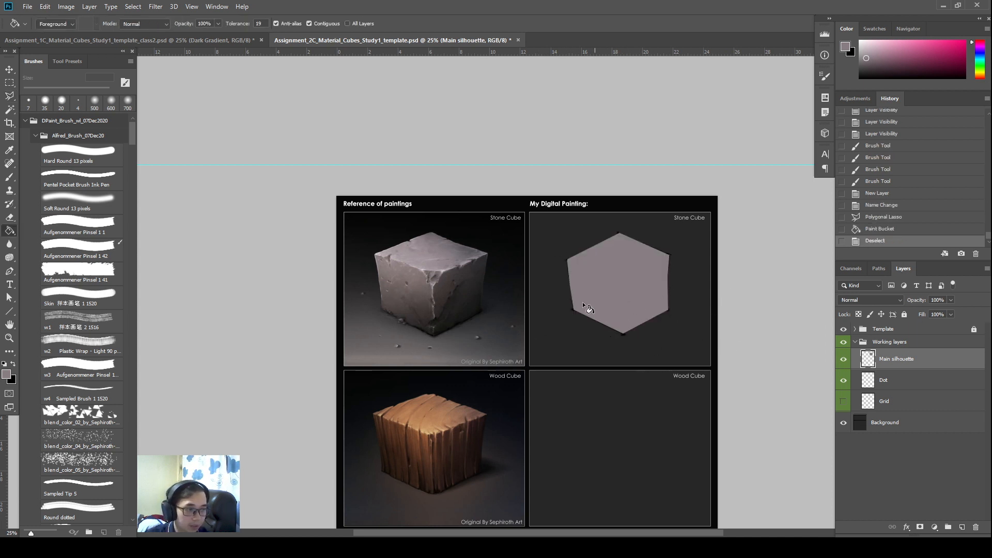
pyautogui.moveTo(556, 268)
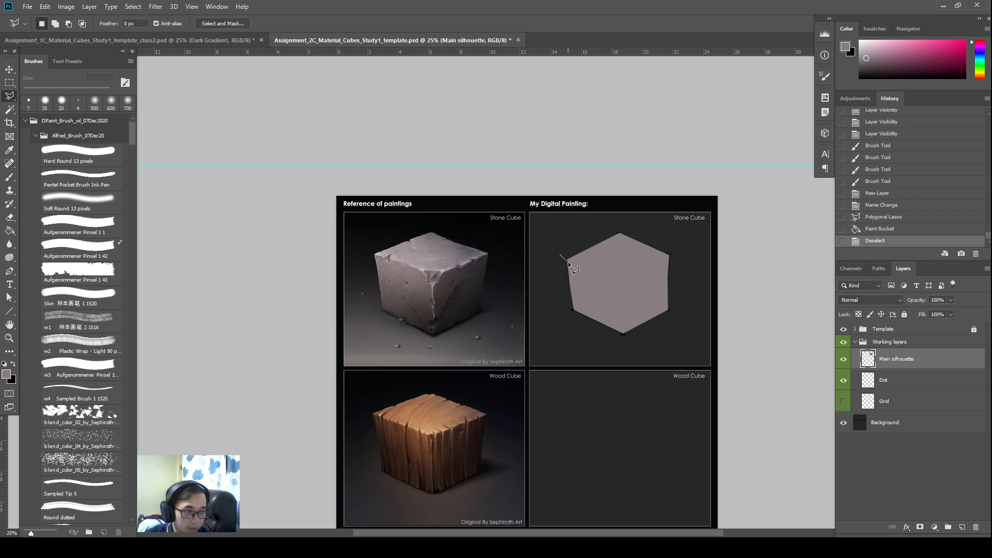
pyautogui.moveTo(576, 285)
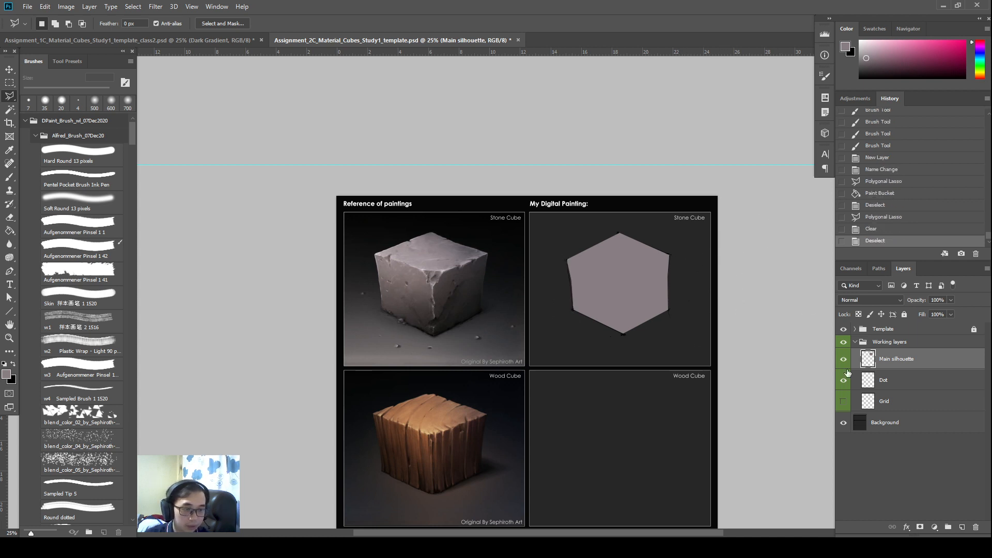
# Show the Dot lines above the silhouette and make Main silhouette the active layer
pyautogui.click(843, 379)
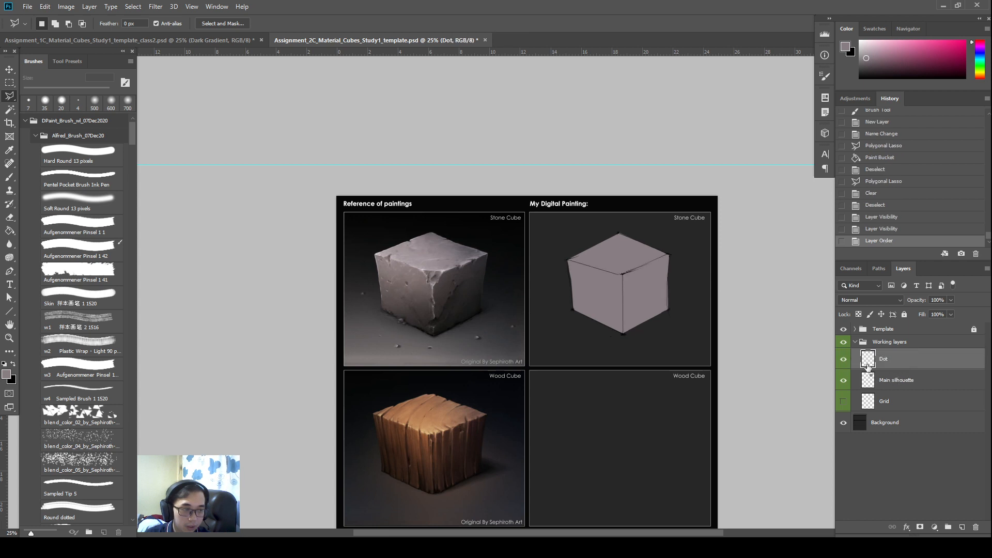
pyautogui.click(897, 379)
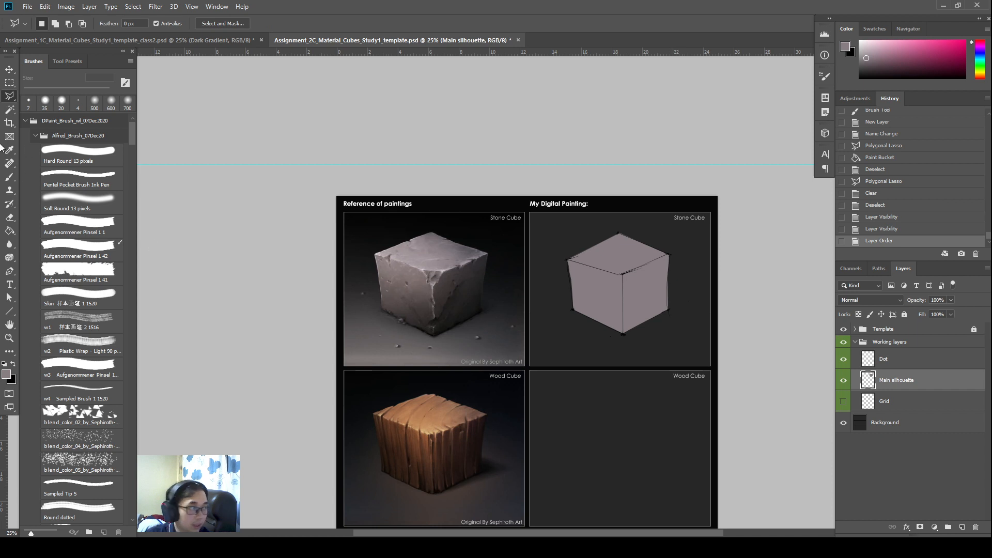
pyautogui.moveTo(10, 96)
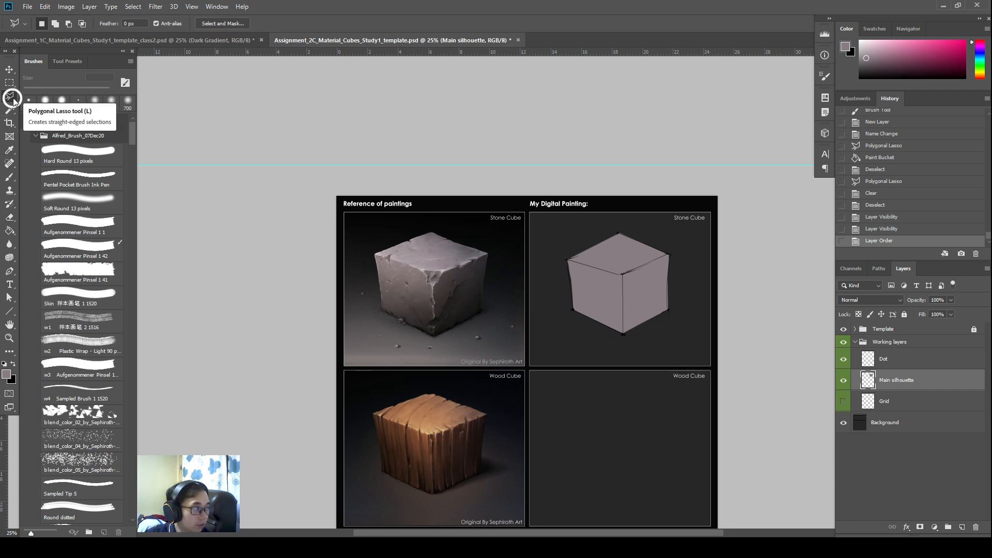
# Select the cube's right face with the Polygonal Lasso and load the silhouette shape as a selection
pyautogui.click(10, 99)
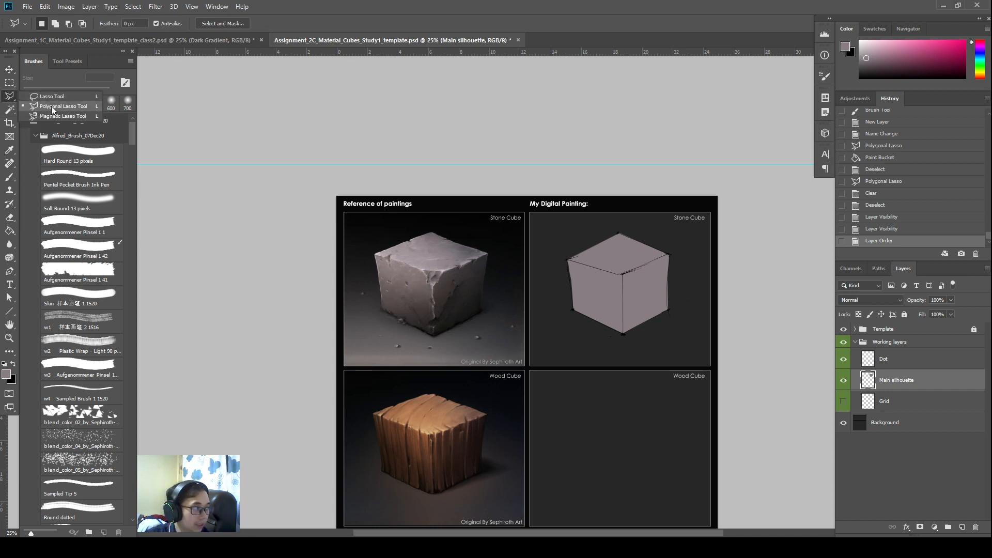
pyautogui.moveTo(677, 254)
pyautogui.write('Dark')
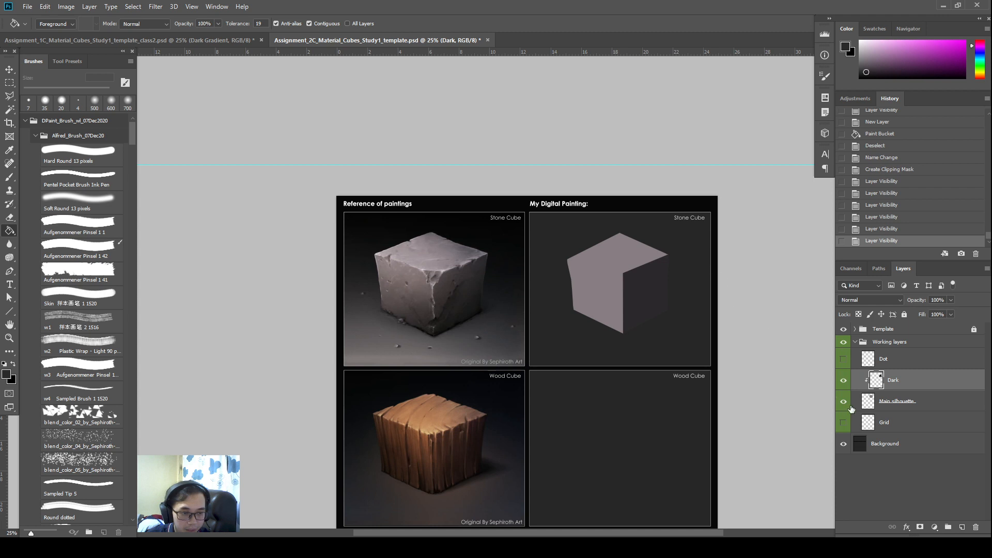
pyautogui.click(877, 379)
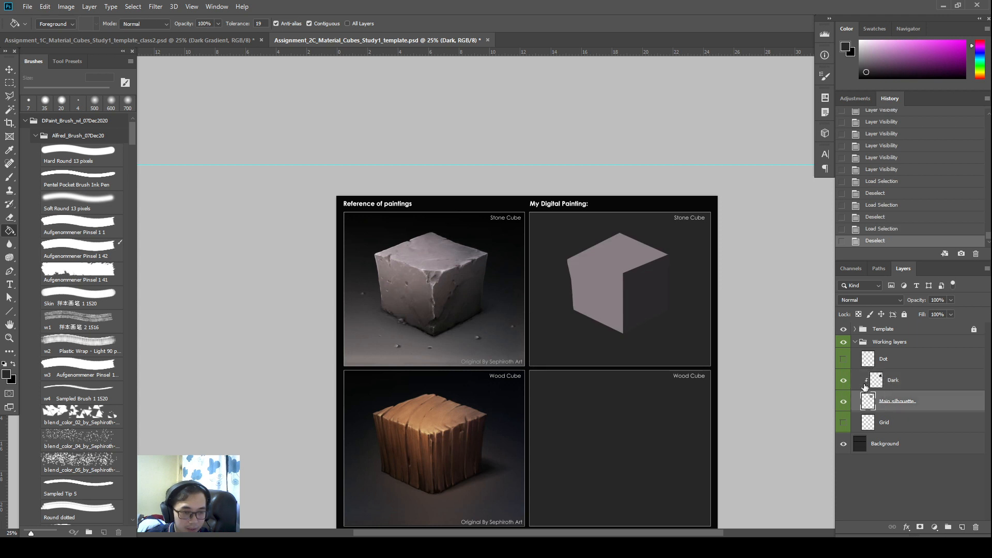
pyautogui.click(843, 379)
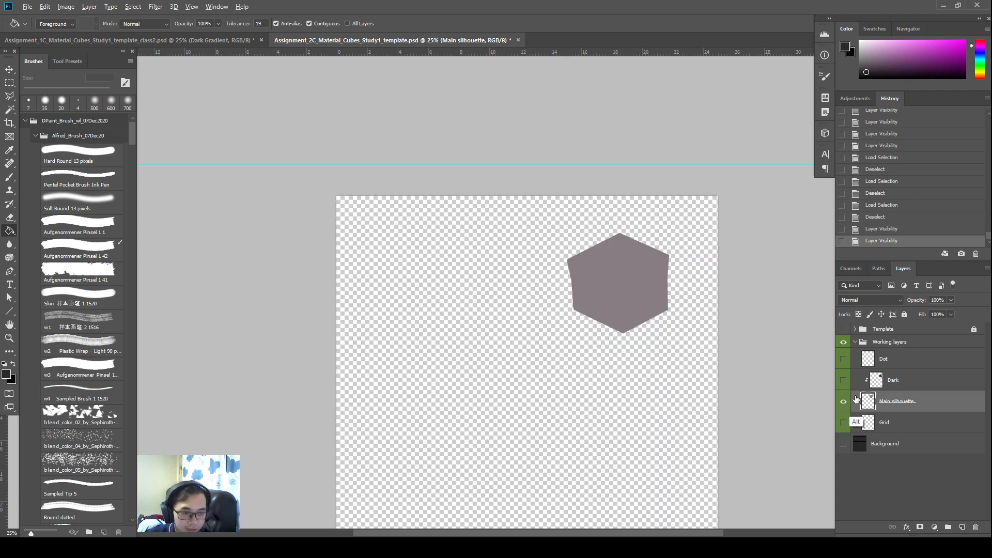
pyautogui.click(843, 421)
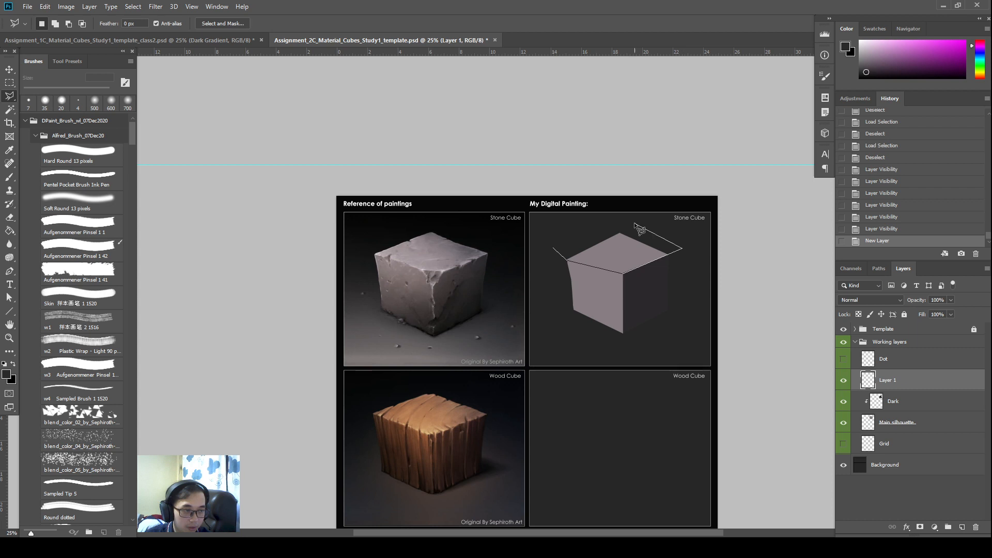
# Trace the top face, clip its filled layer to the silhouette, and rename it Top surface
pyautogui.click(635, 227)
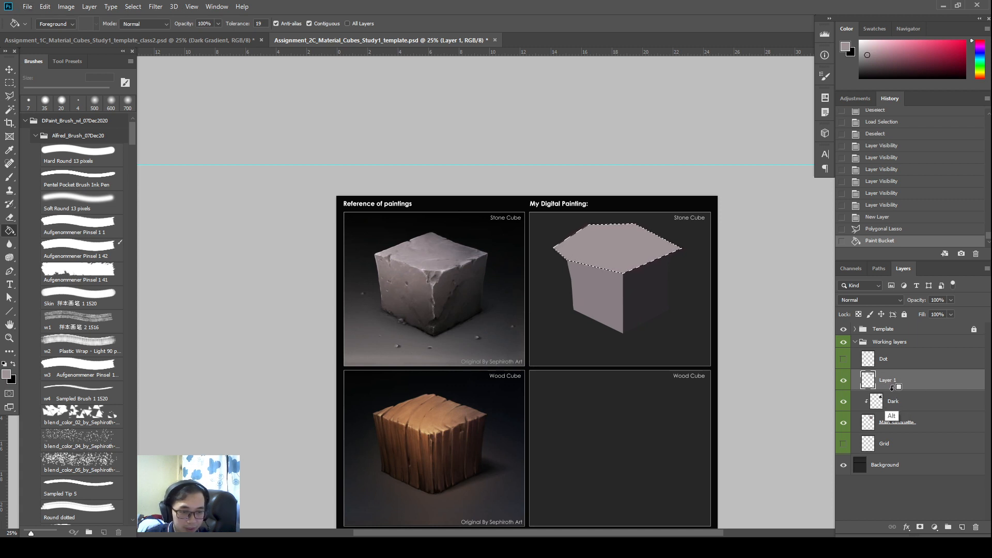
pyautogui.click(892, 389)
pyautogui.write('_surface Right')
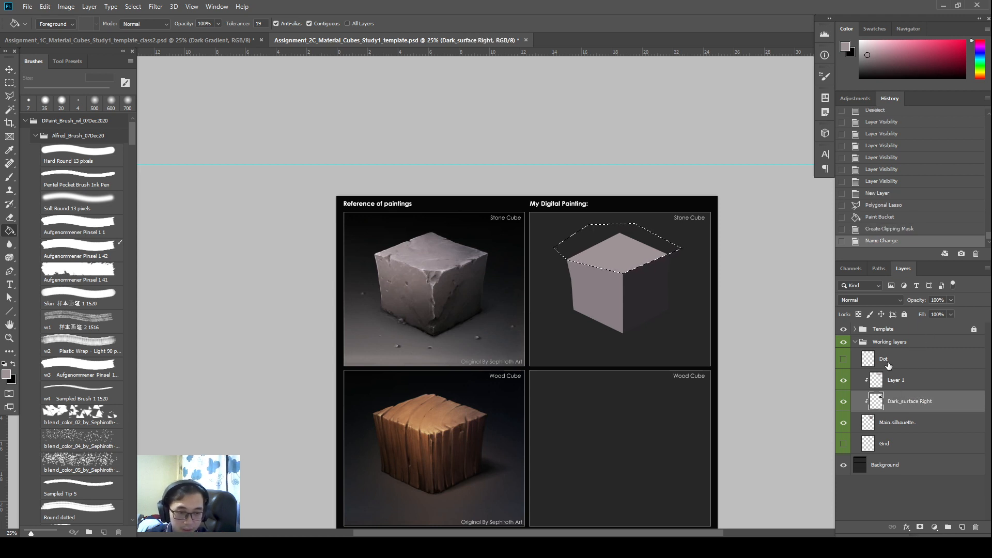
pyautogui.doubleClick(896, 379)
pyautogui.write('Top surface')
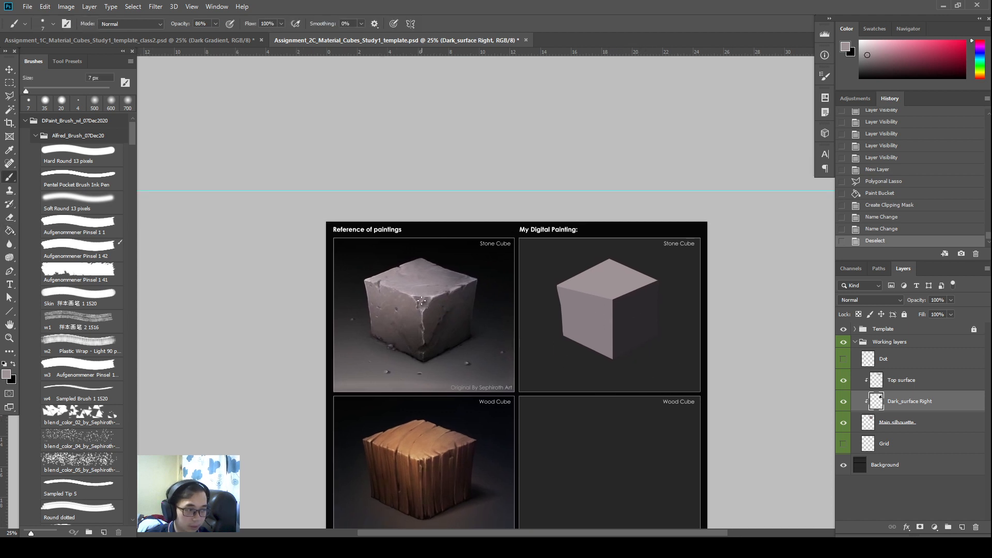
# Select the Top surface layer, return to the Brush Tool, and add a new layer
pyautogui.click(601, 304)
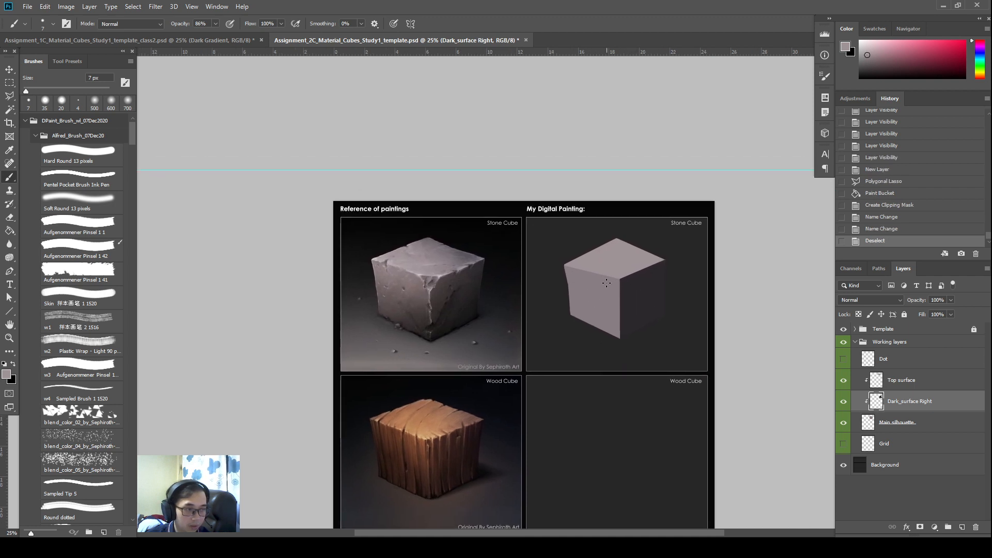
pyautogui.click(901, 379)
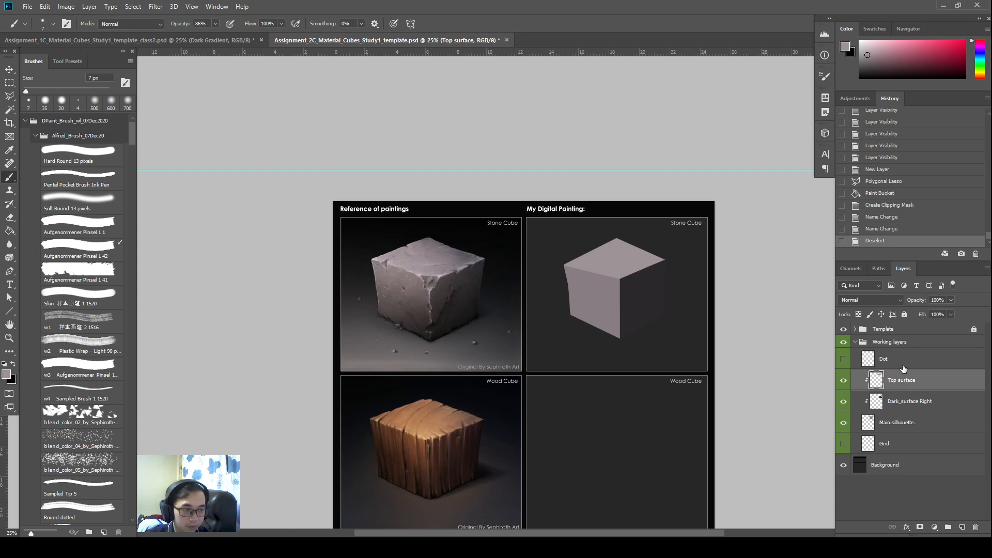
pyautogui.click(9, 82)
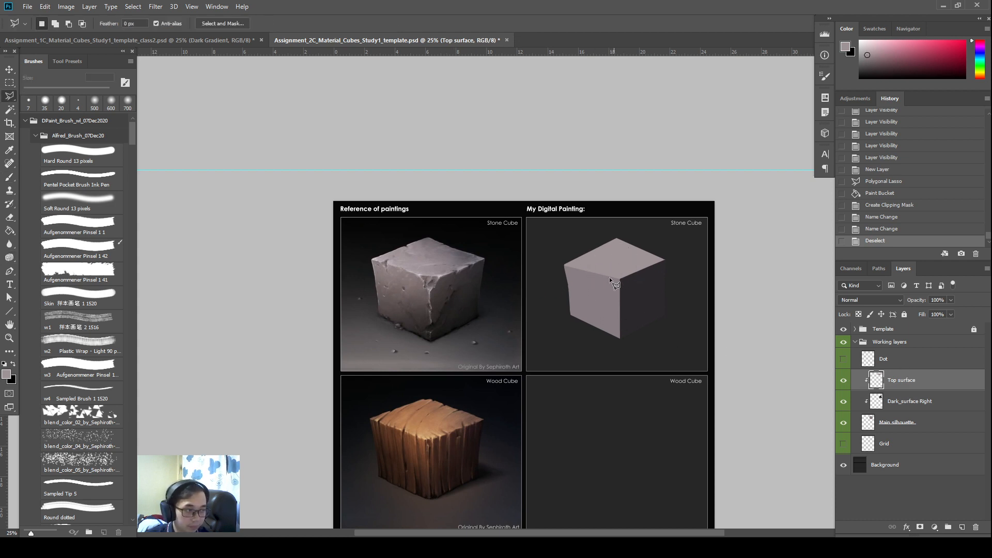
pyautogui.moveTo(369, 262)
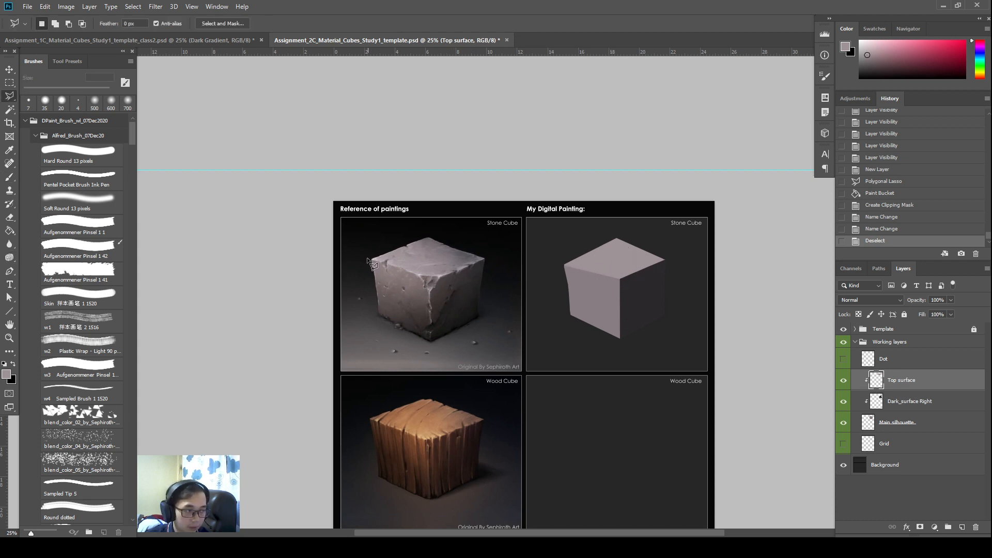
pyautogui.click(10, 159)
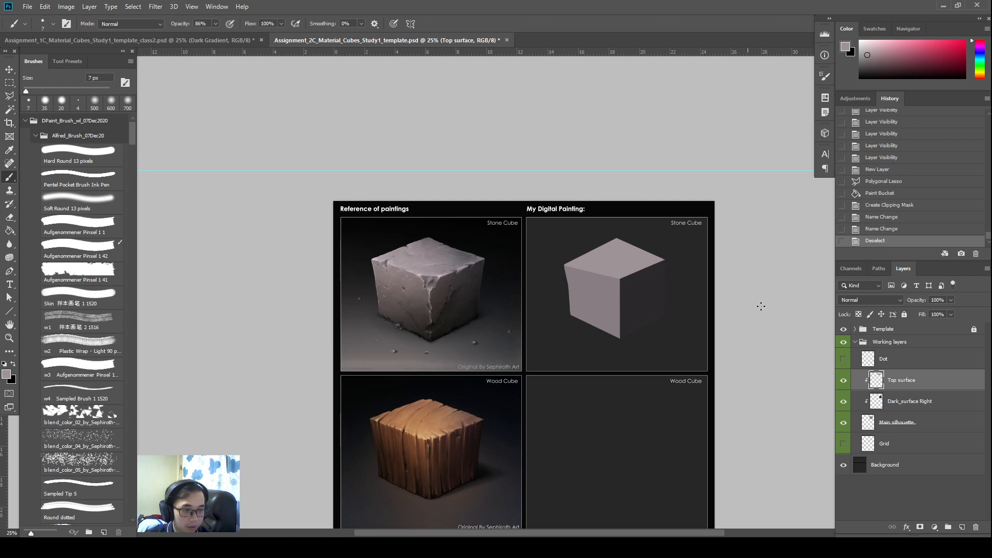
pyautogui.click(961, 526)
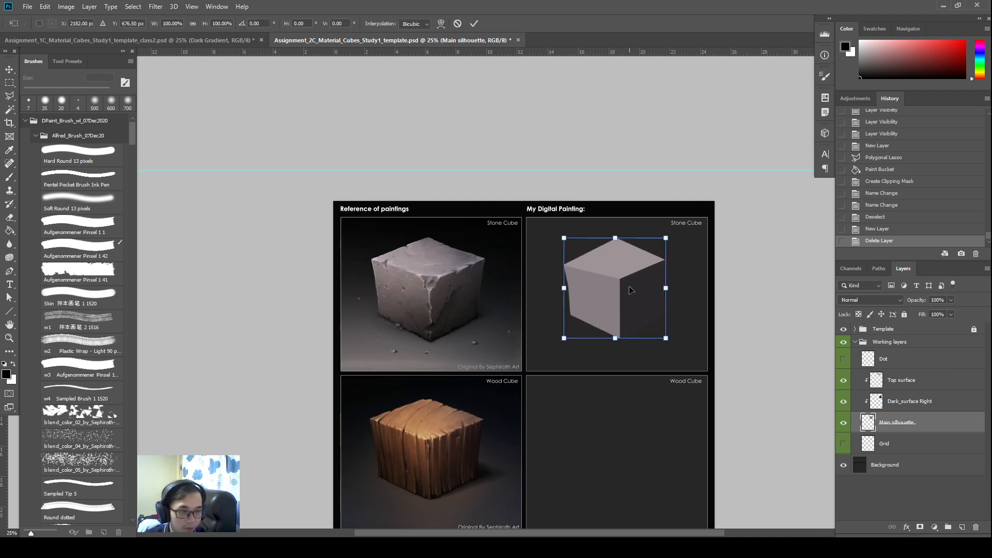
# Switch the transform to Warp and reshape the silhouette's upper-left corner
pyautogui.rightClick(629, 289)
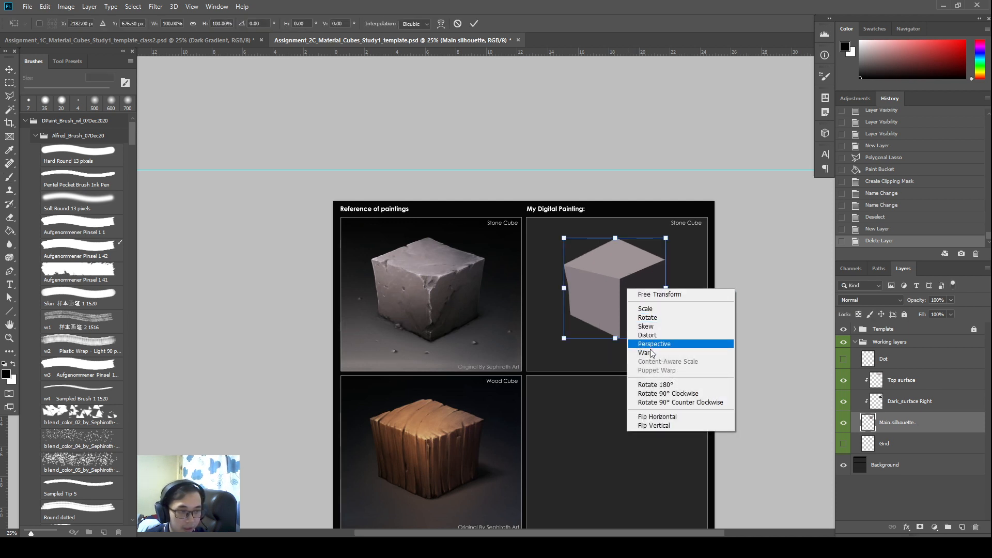
pyautogui.click(643, 352)
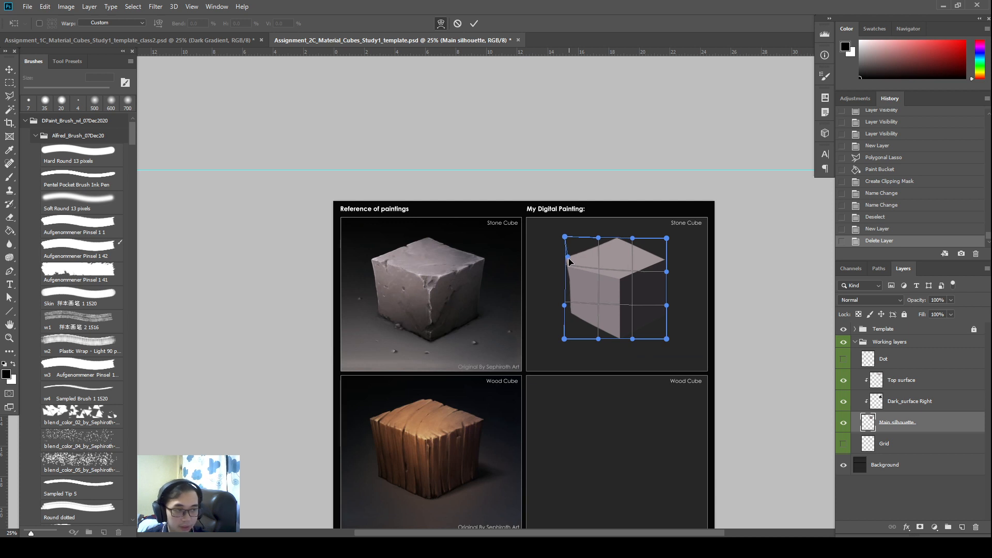
pyautogui.click(473, 24)
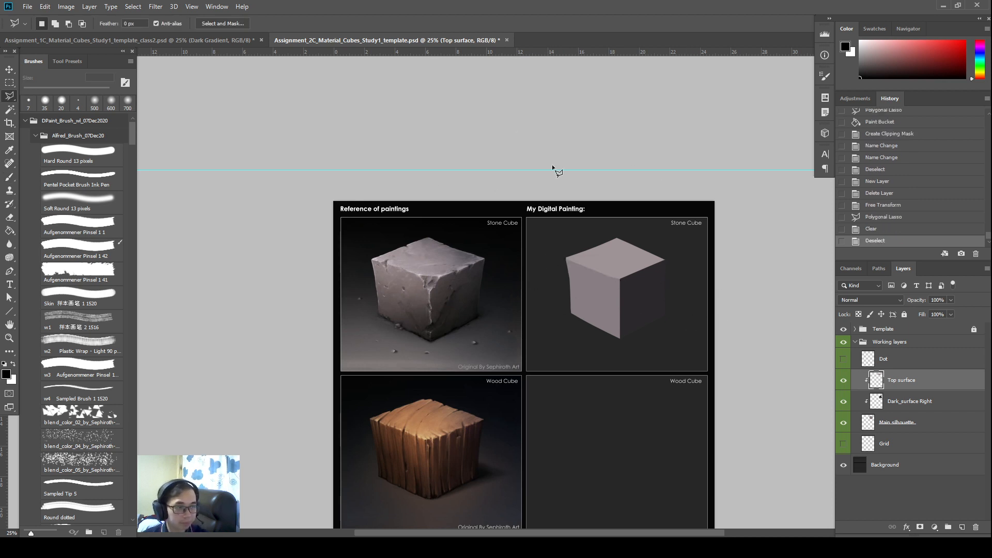
pyautogui.click(883, 358)
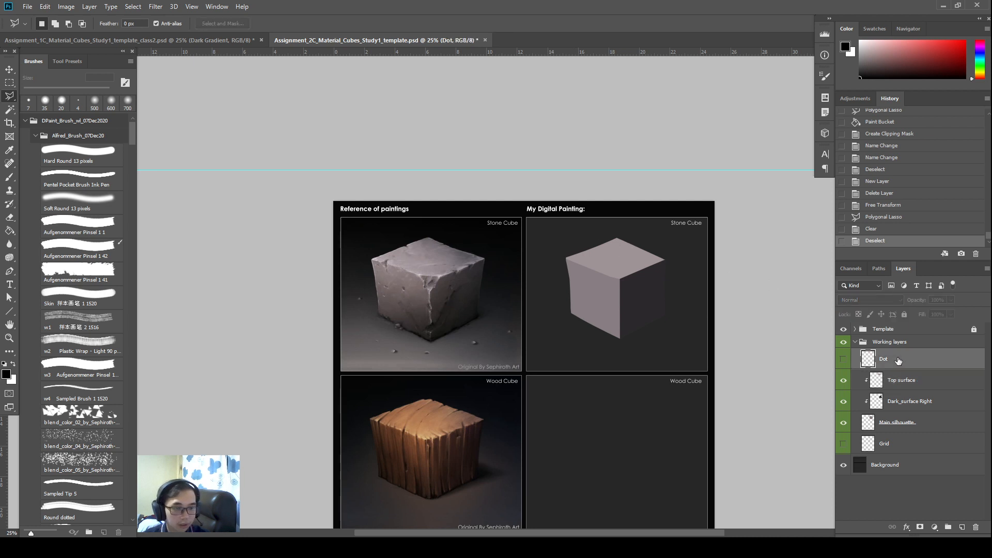
pyautogui.click(843, 360)
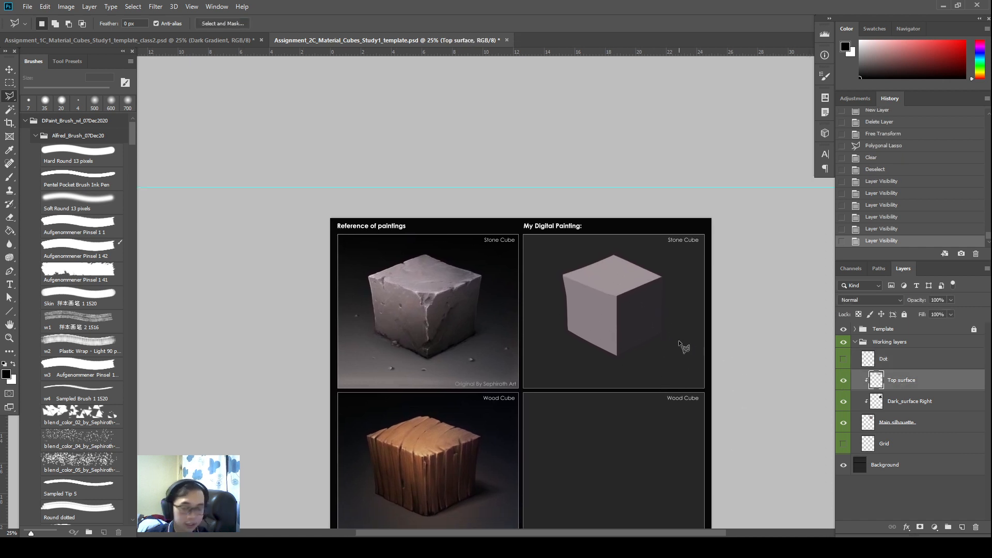
pyautogui.scroll(-3)
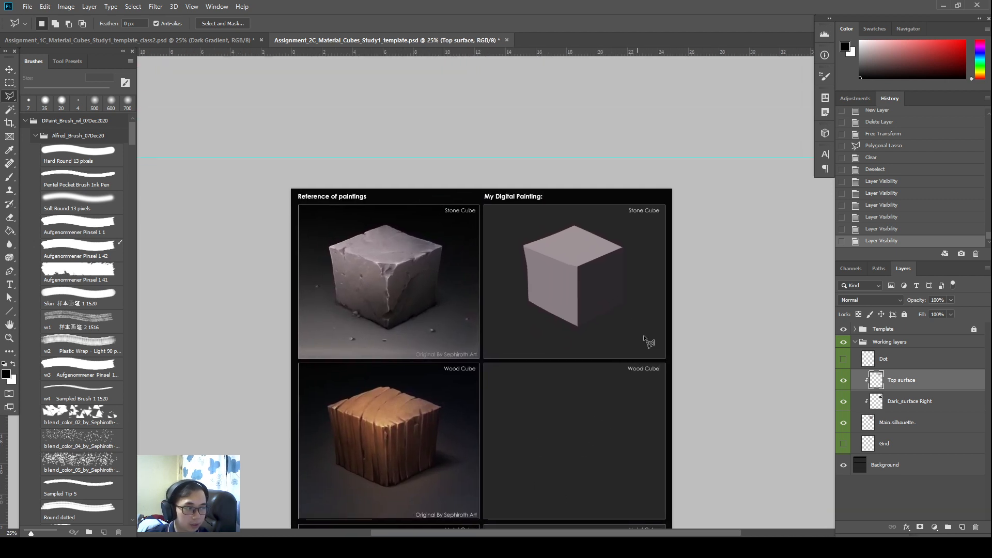
pyautogui.click(910, 422)
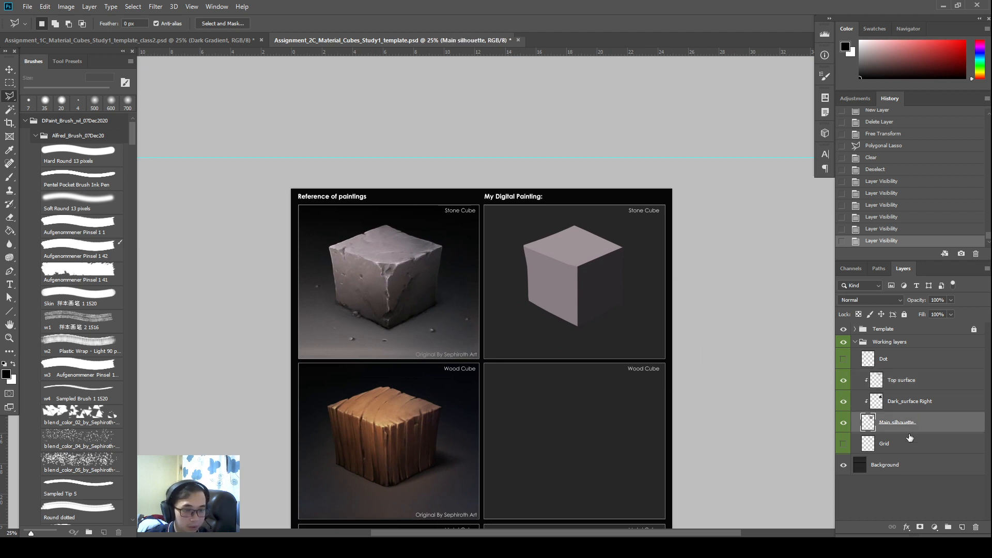
pyautogui.click(884, 443)
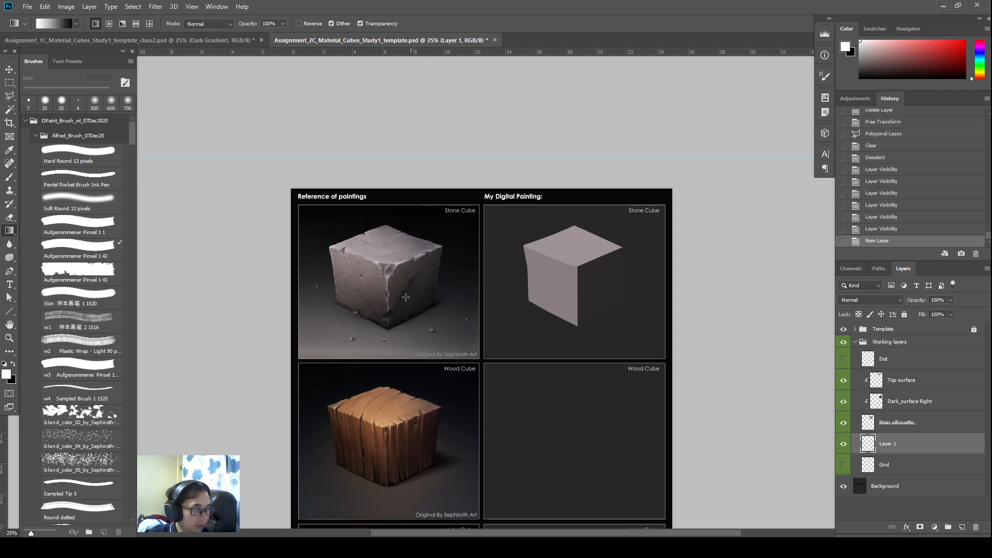
pyautogui.moveTo(9, 379)
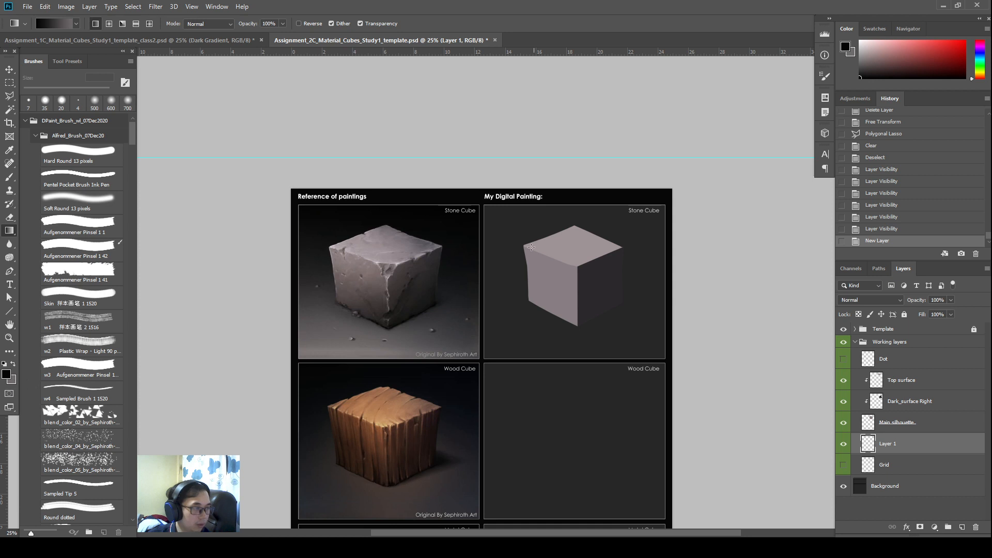
pyautogui.moveTo(10, 233)
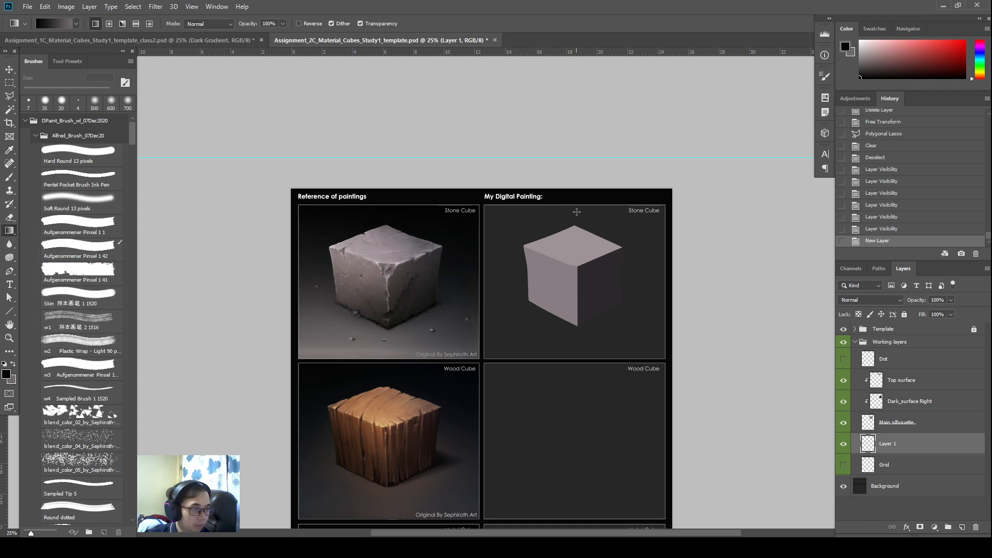
# Rename the new layer to 'Background gradient' and shade it dark-to-light behind the cube
pyautogui.doubleClick(887, 443)
pyautogui.write('Background gradient')
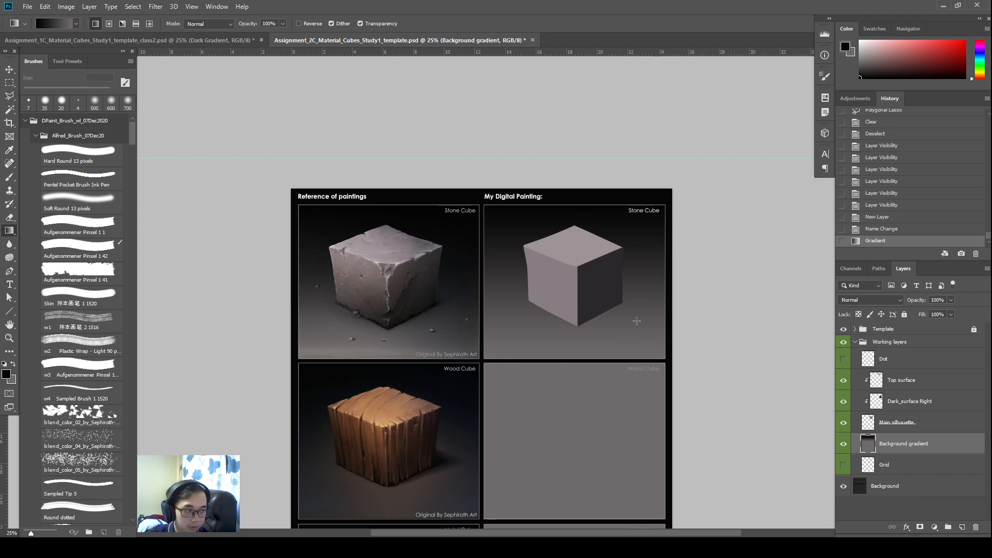
pyautogui.moveTo(635, 314)
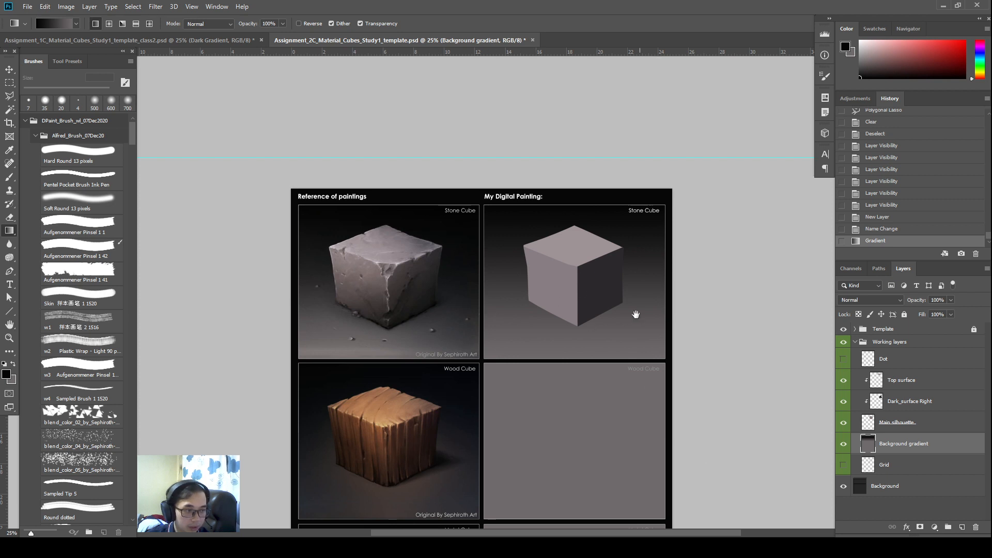
pyautogui.scroll(-3)
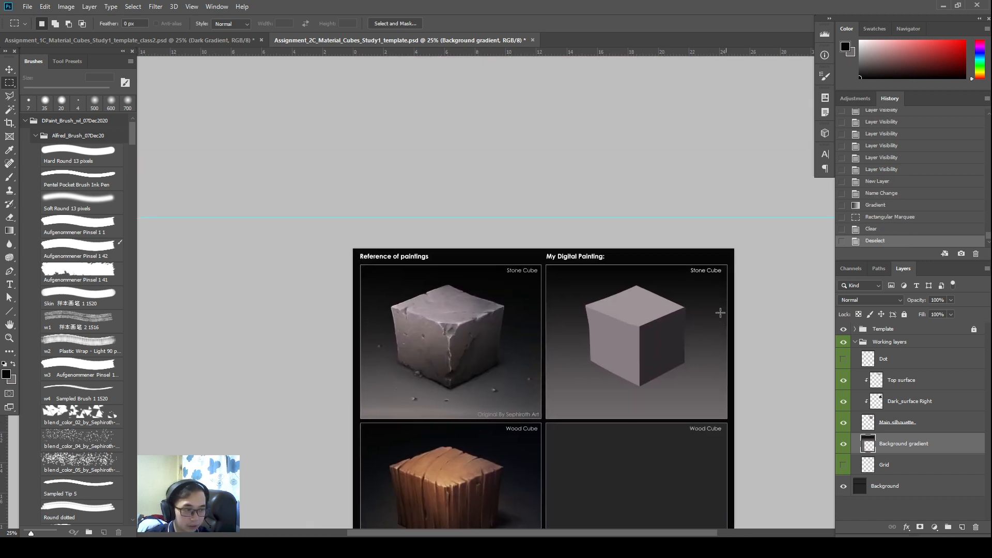
# Burn the Background gradient edges around the cube, then return to the Top surface layer
pyautogui.click(843, 443)
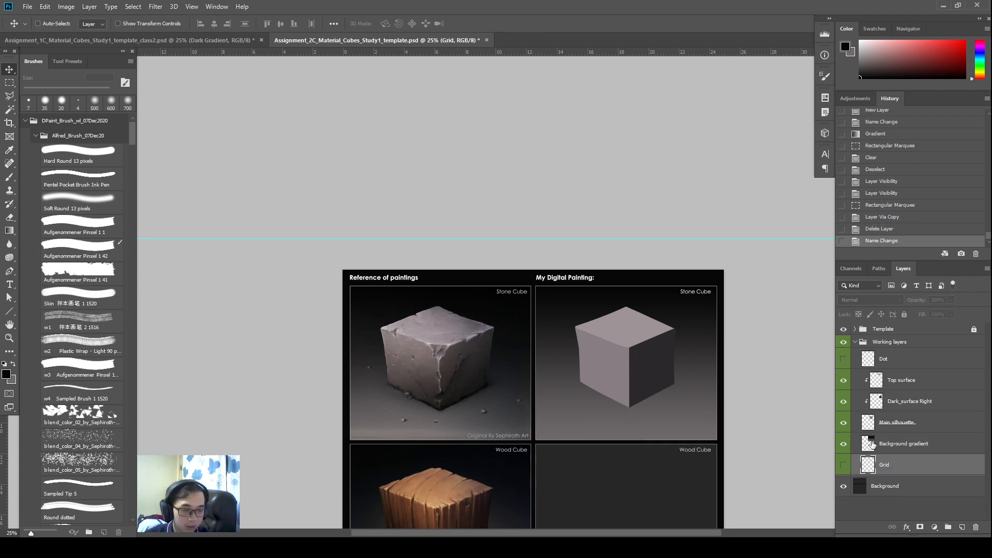
pyautogui.click(903, 443)
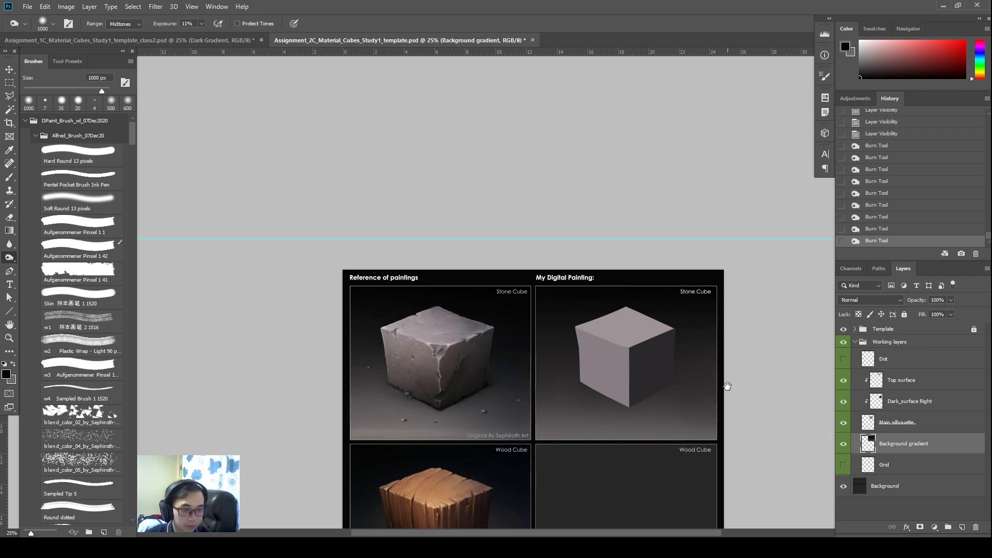
pyautogui.click(9, 68)
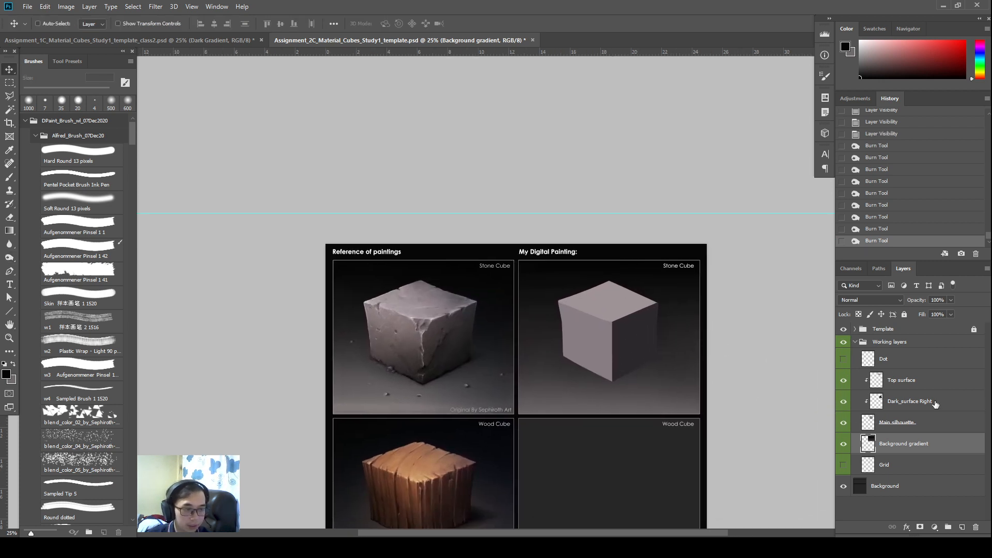
pyautogui.click(901, 379)
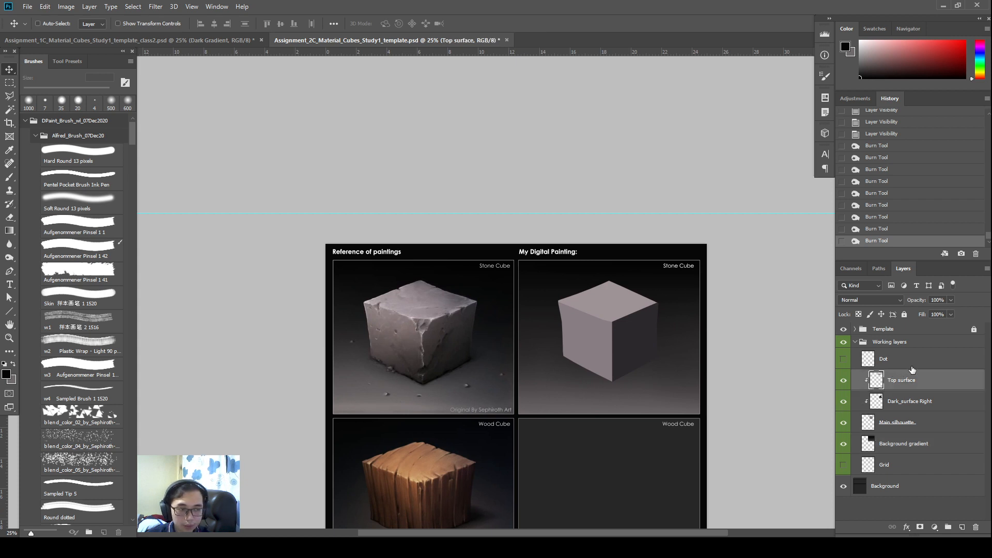
pyautogui.moveTo(879, 424)
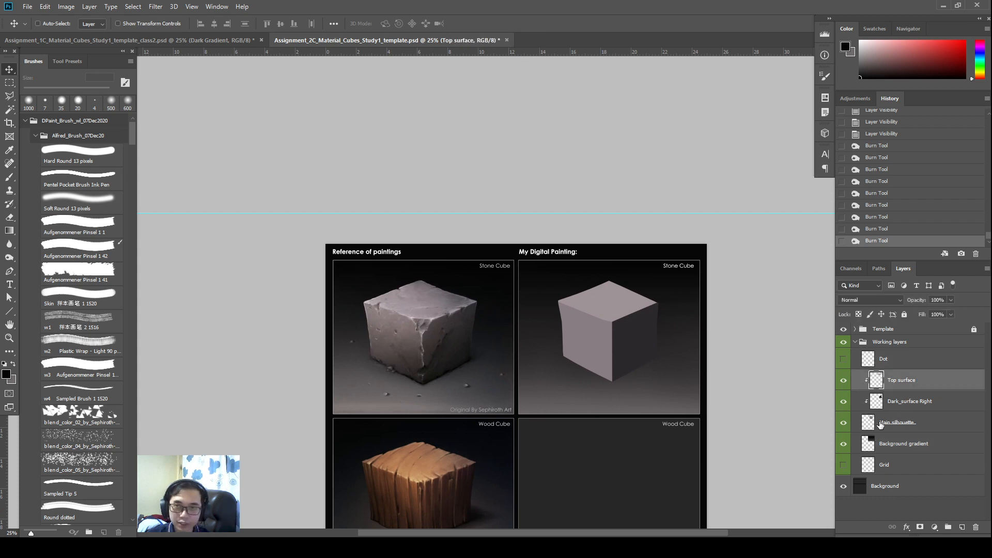